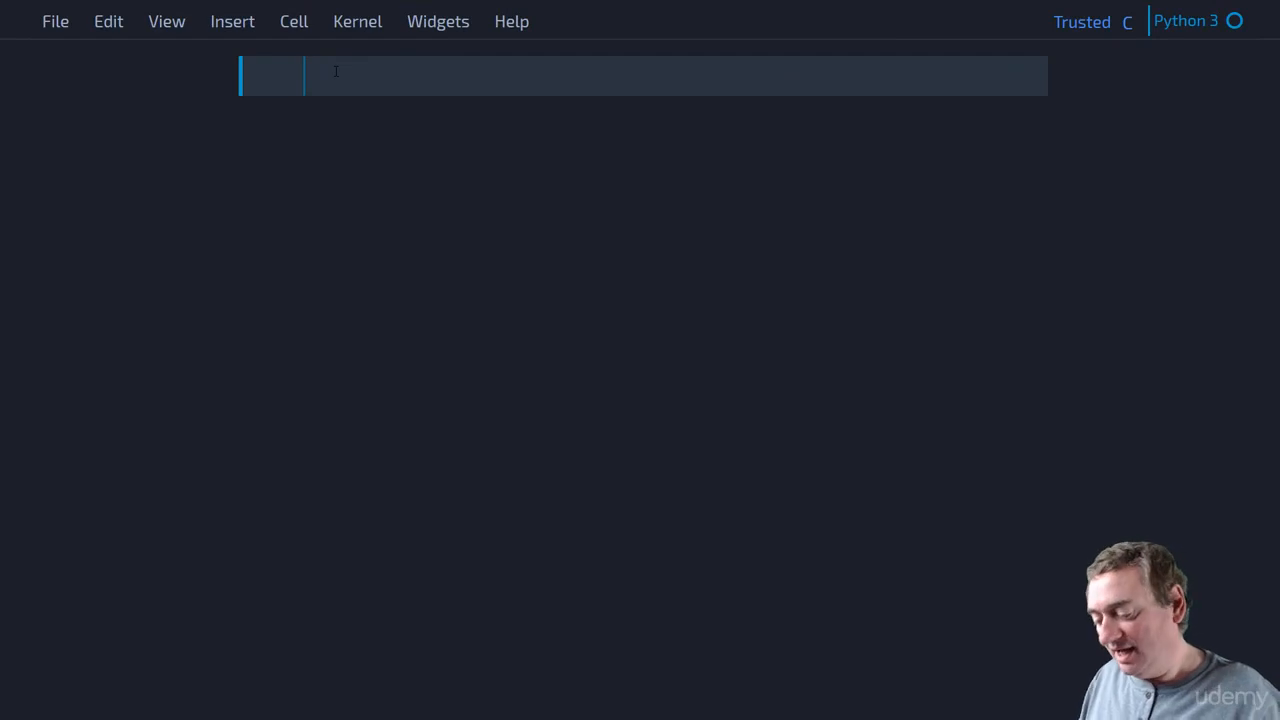
# Note the [-5, 256] range and run cells assigning a = 10 and b = 10.
pyautogui.write('[')
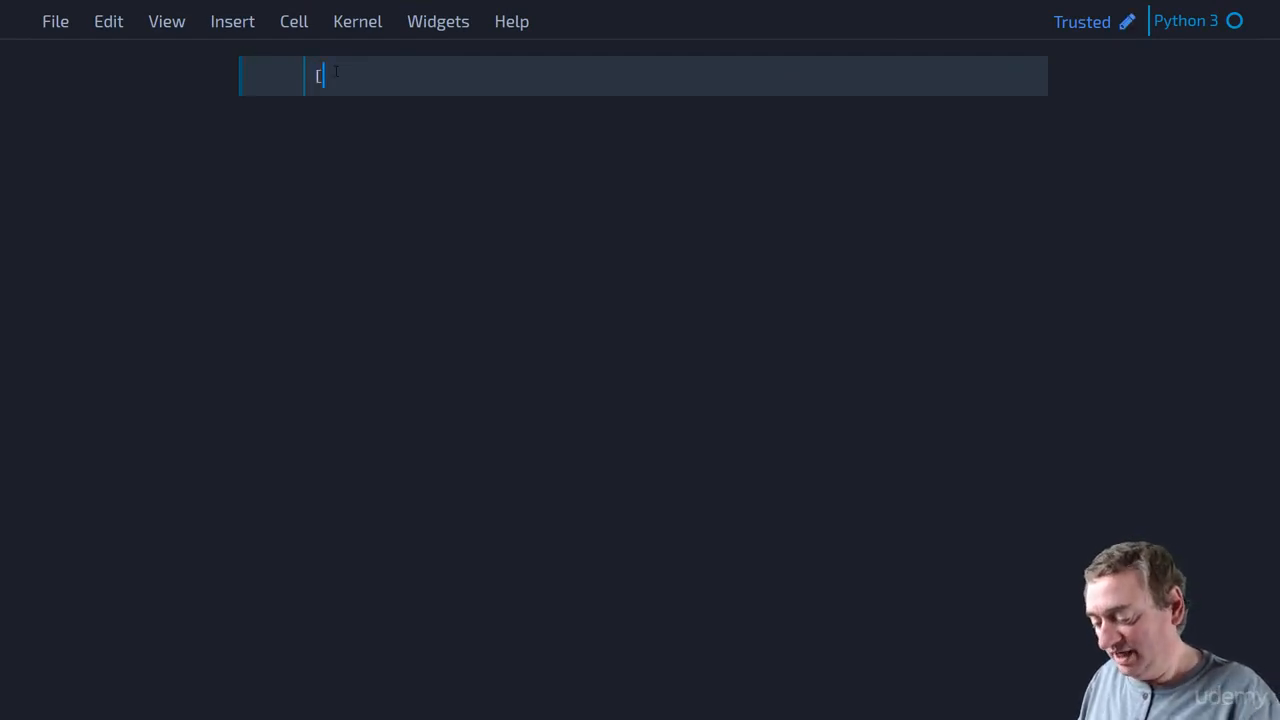
pyautogui.write('-5, 256')
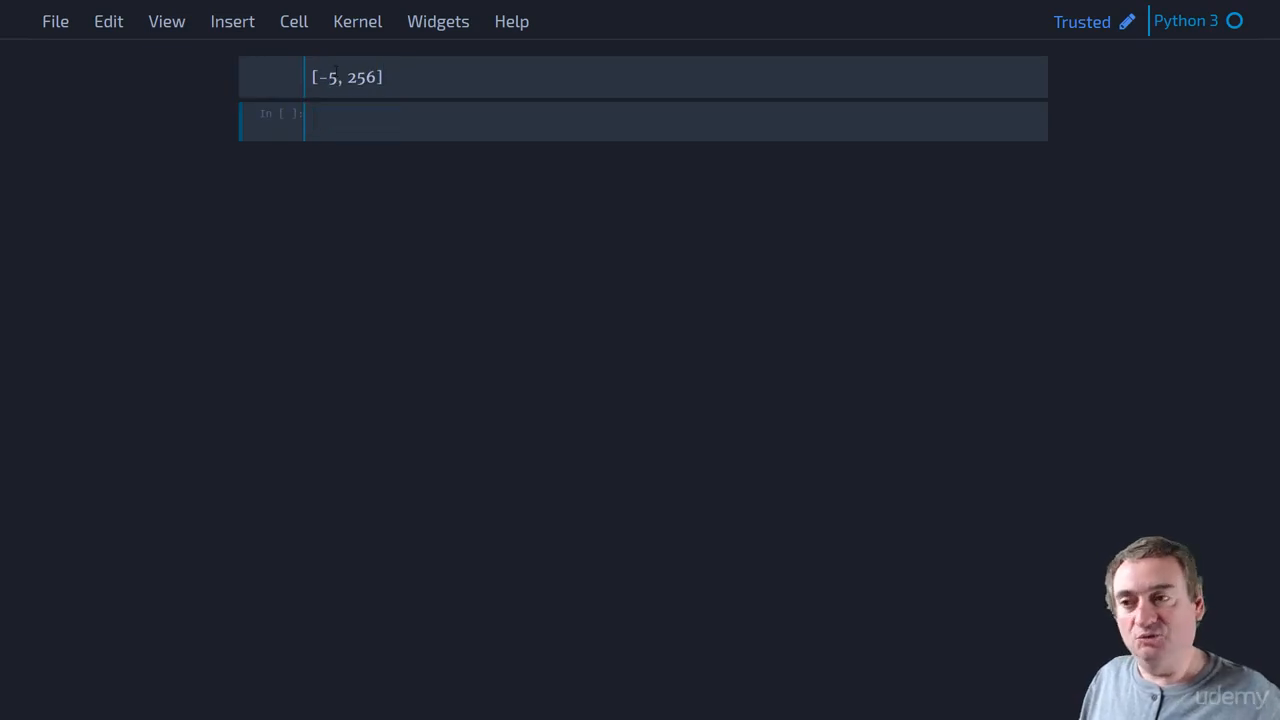
pyautogui.moveTo(672, 172)
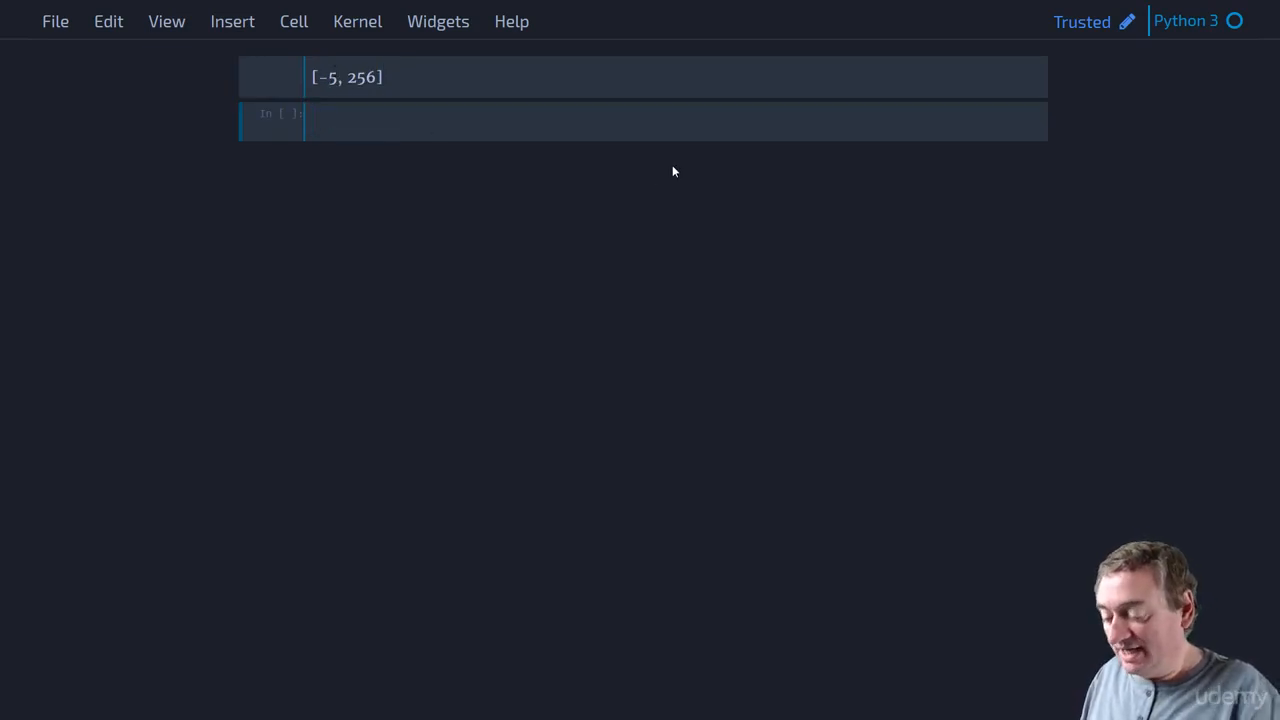
pyautogui.write('a =')
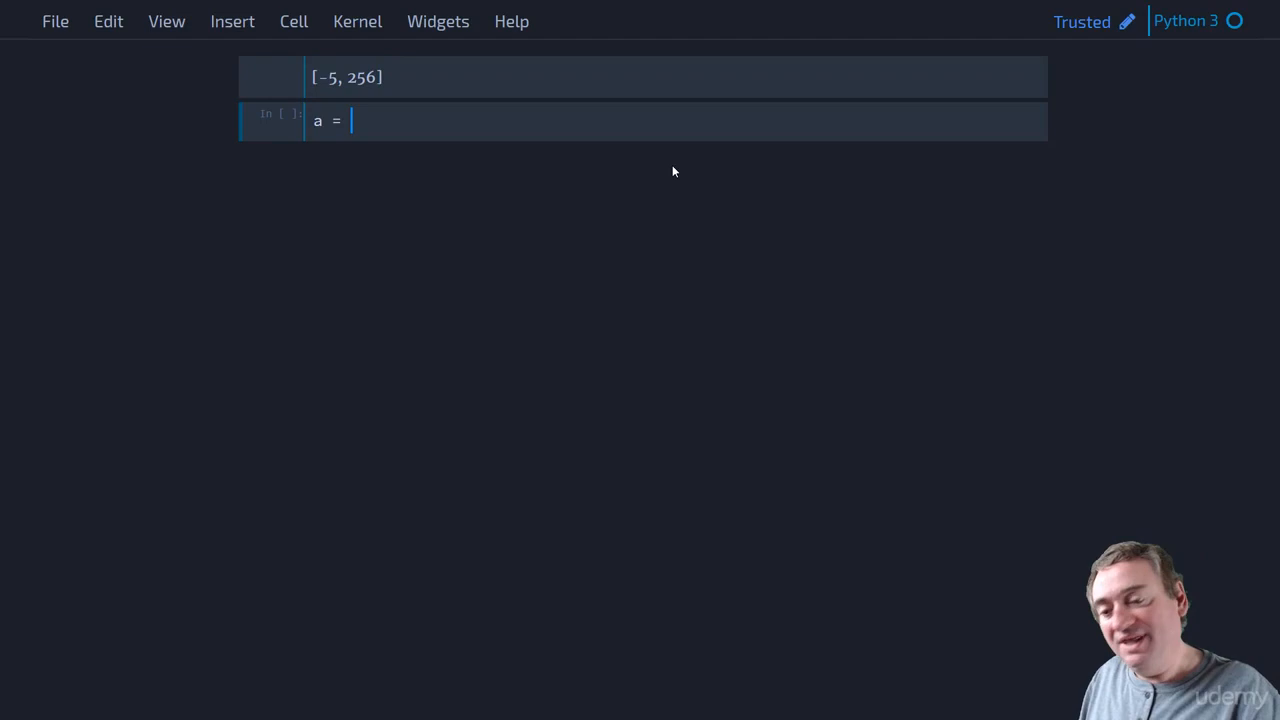
pyautogui.press('shift+enter')
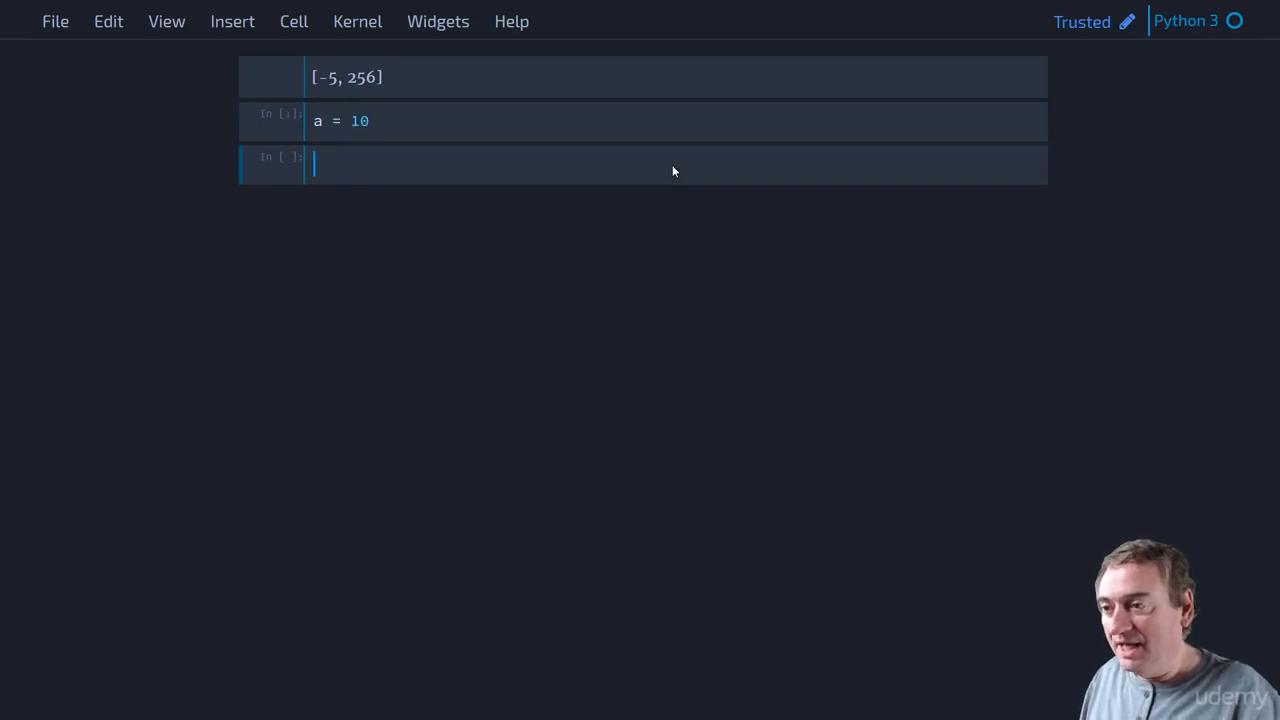
pyautogui.write('b= 10')
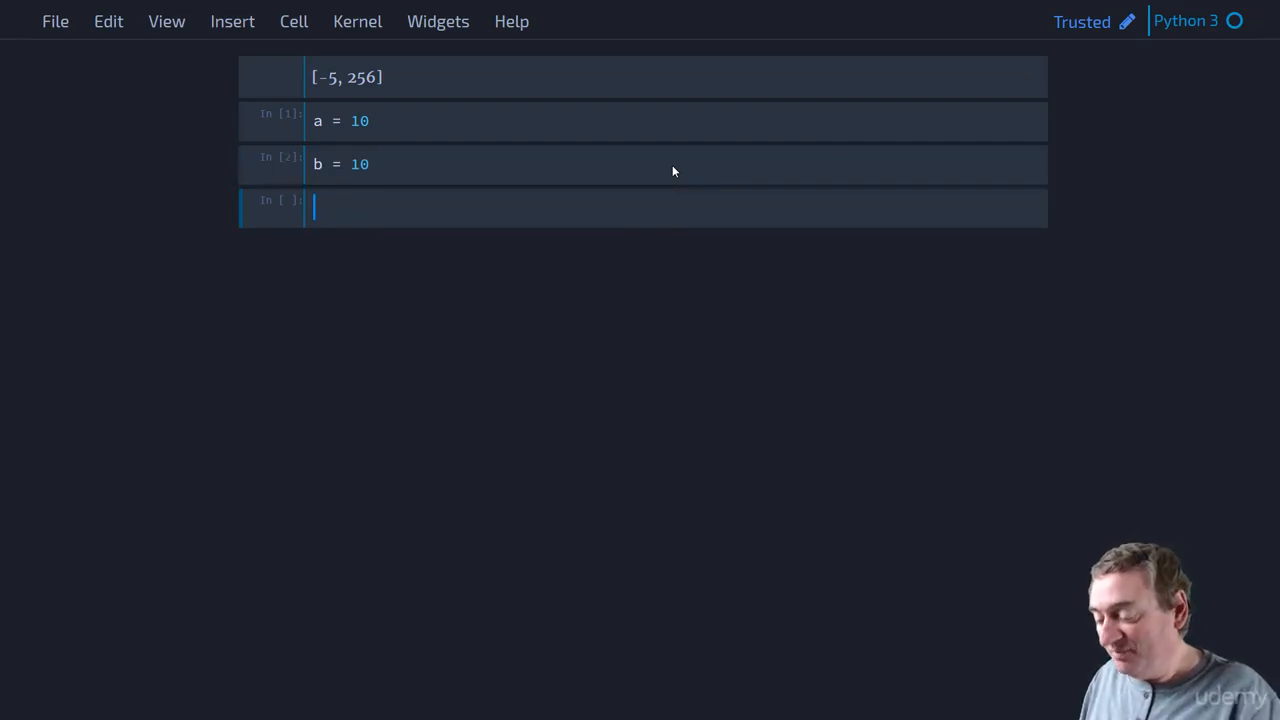
pyautogui.write('id(a)')
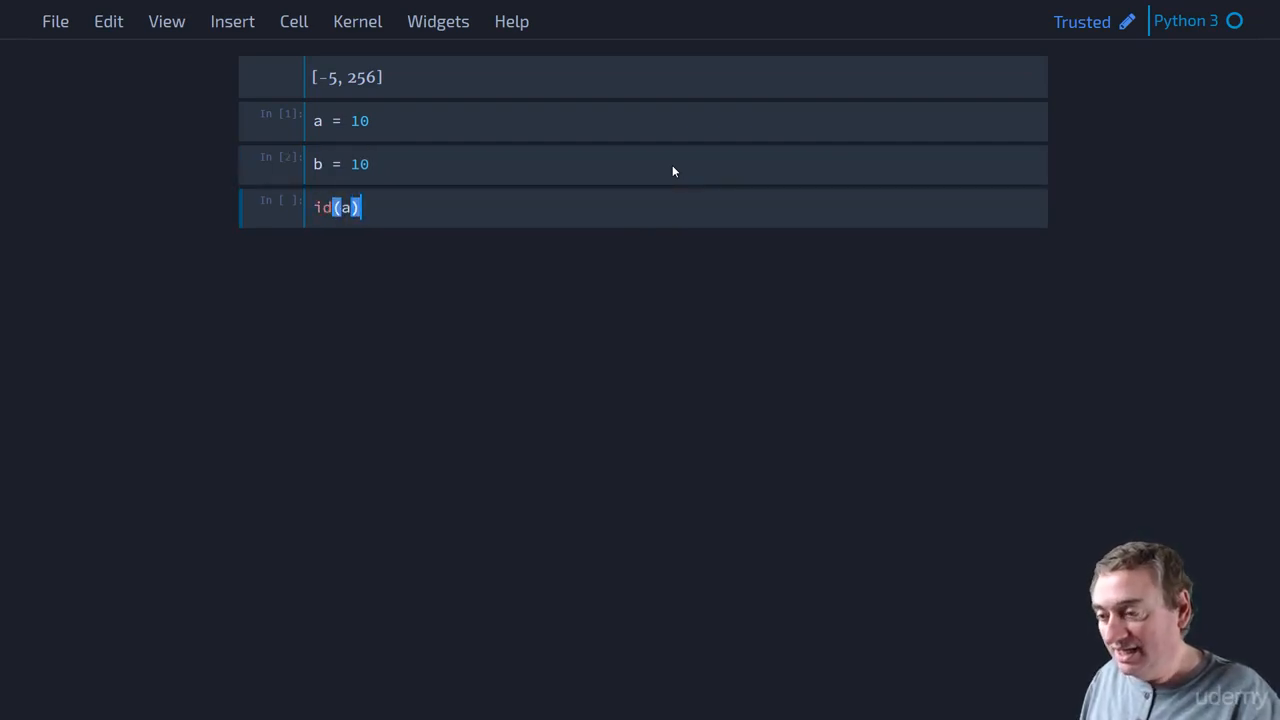
pyautogui.press('Shift+Enter')
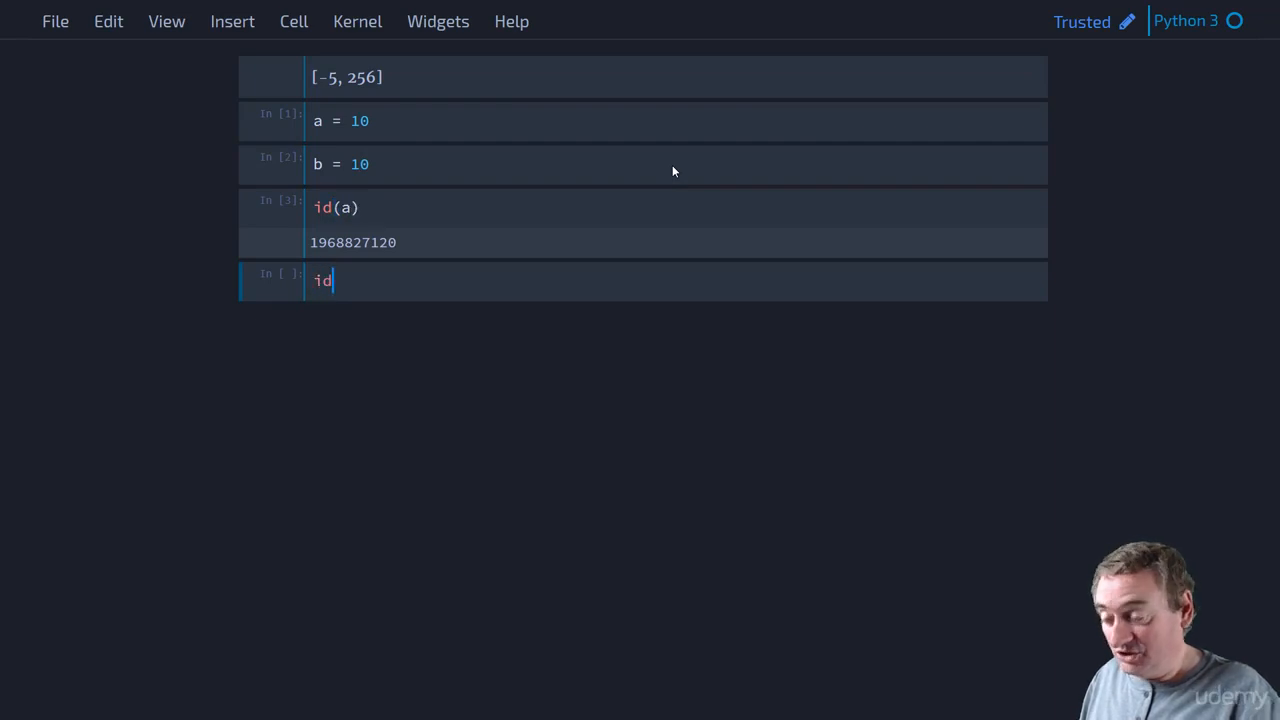
pyautogui.write('(b)')
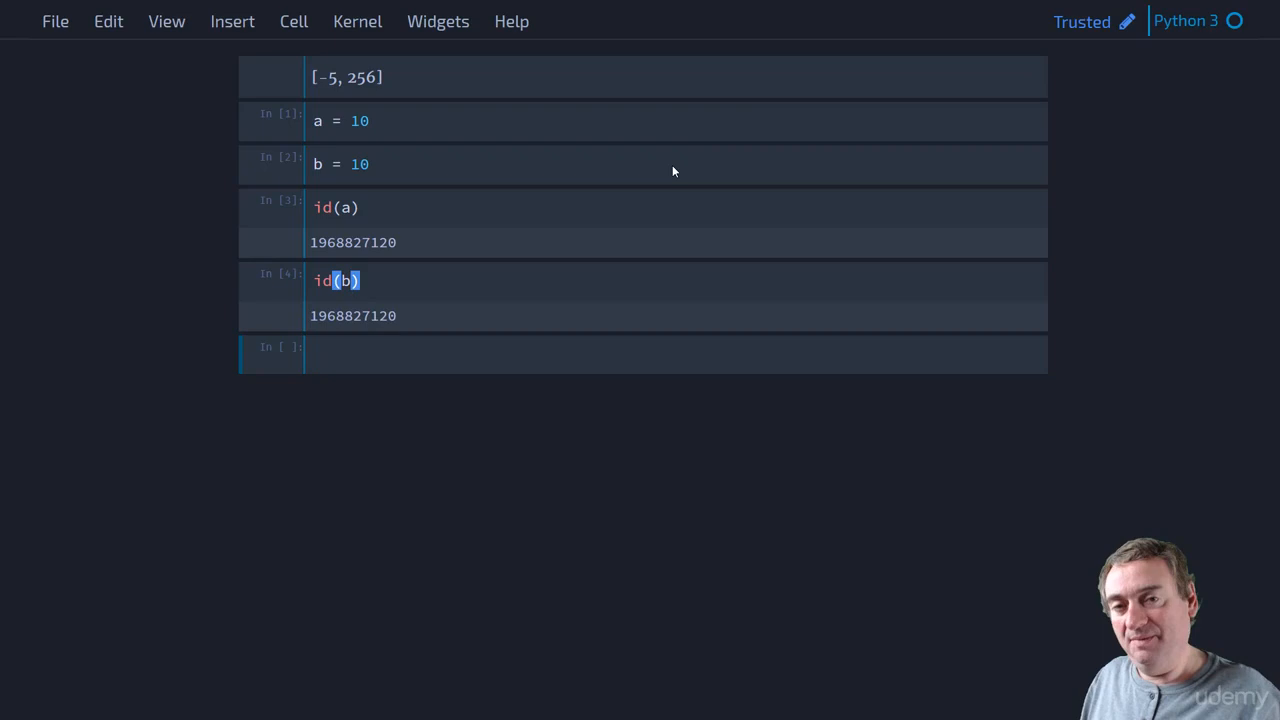
pyautogui.click(314, 352)
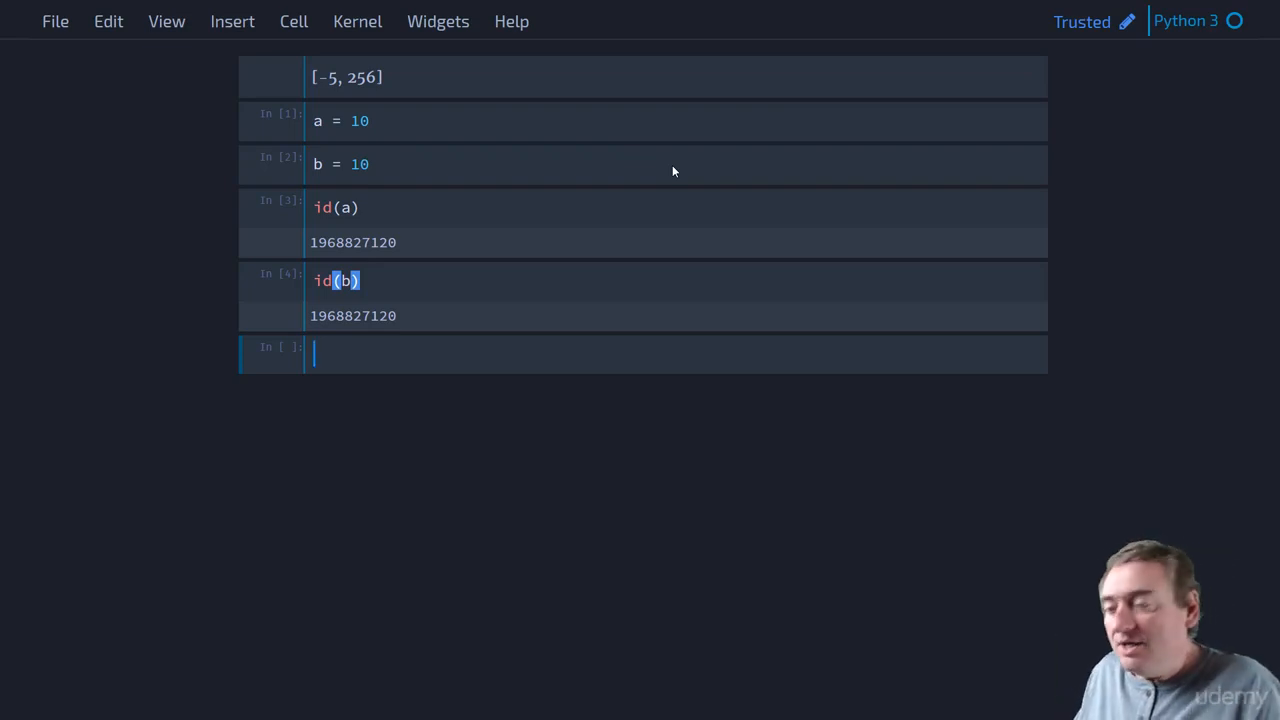
# Run a cell assigning -5 to both a and b.
pyautogui.write('a =')
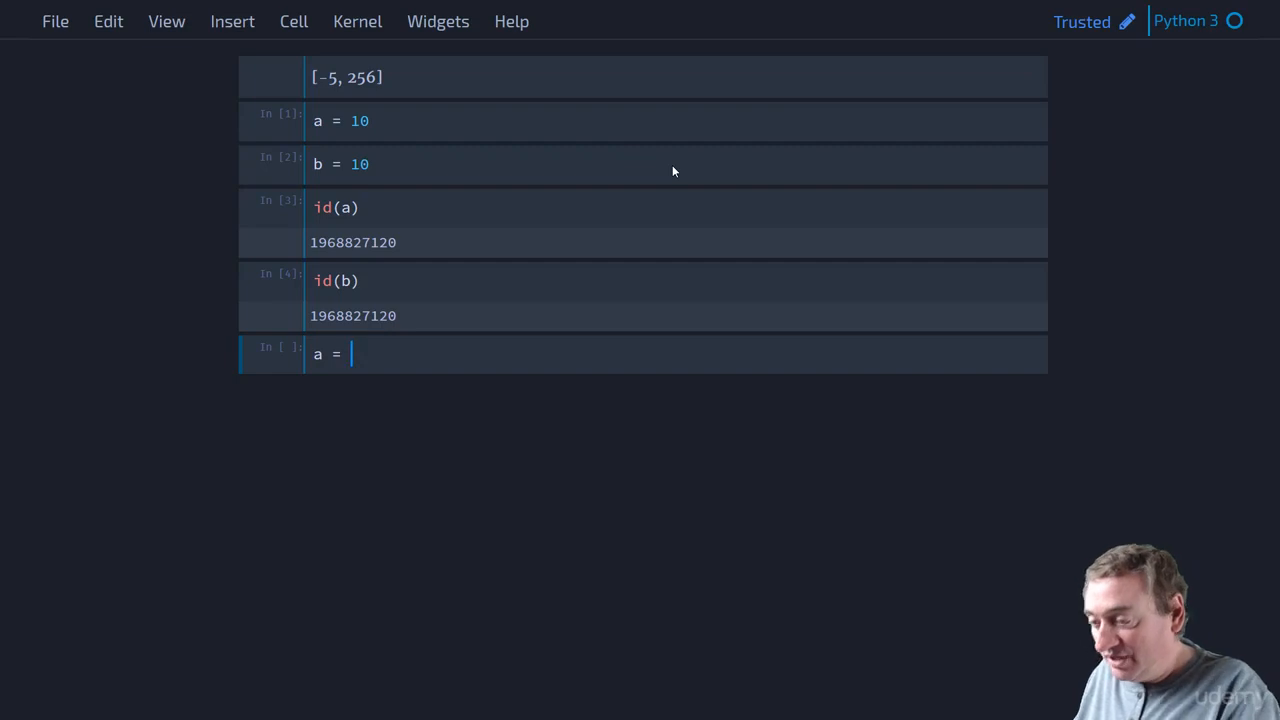
pyautogui.write('-')
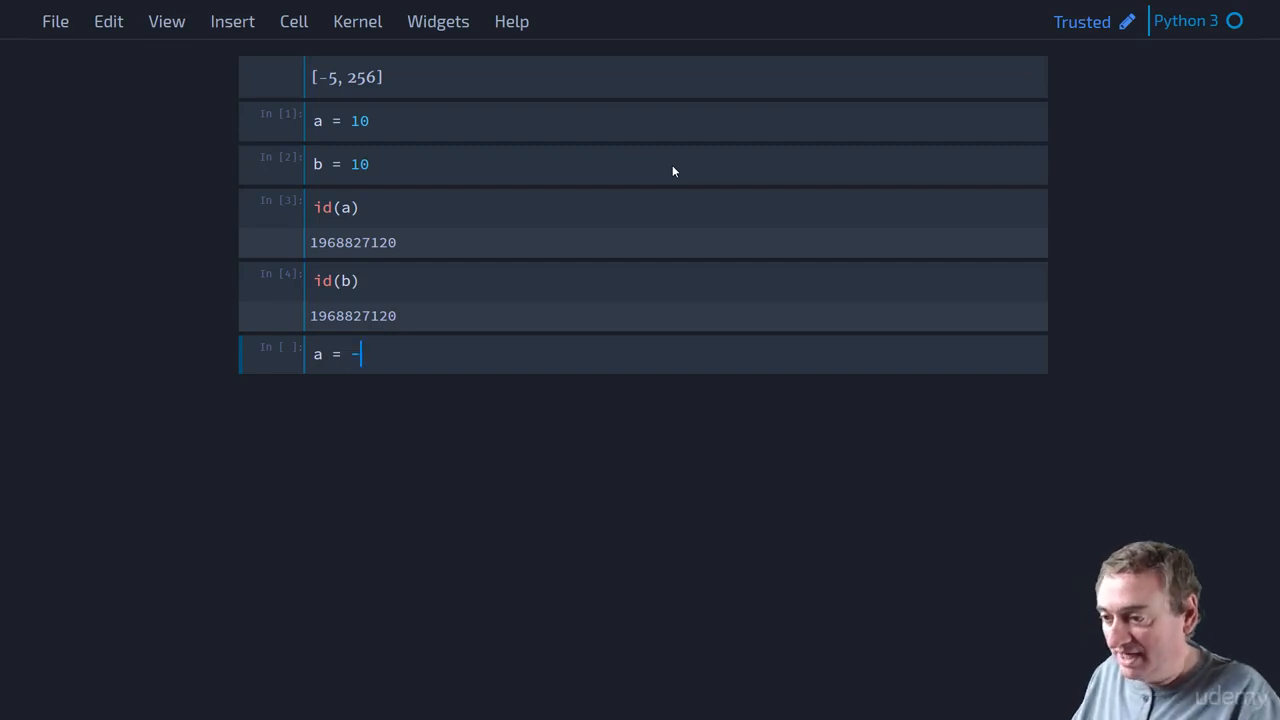
pyautogui.write('5')
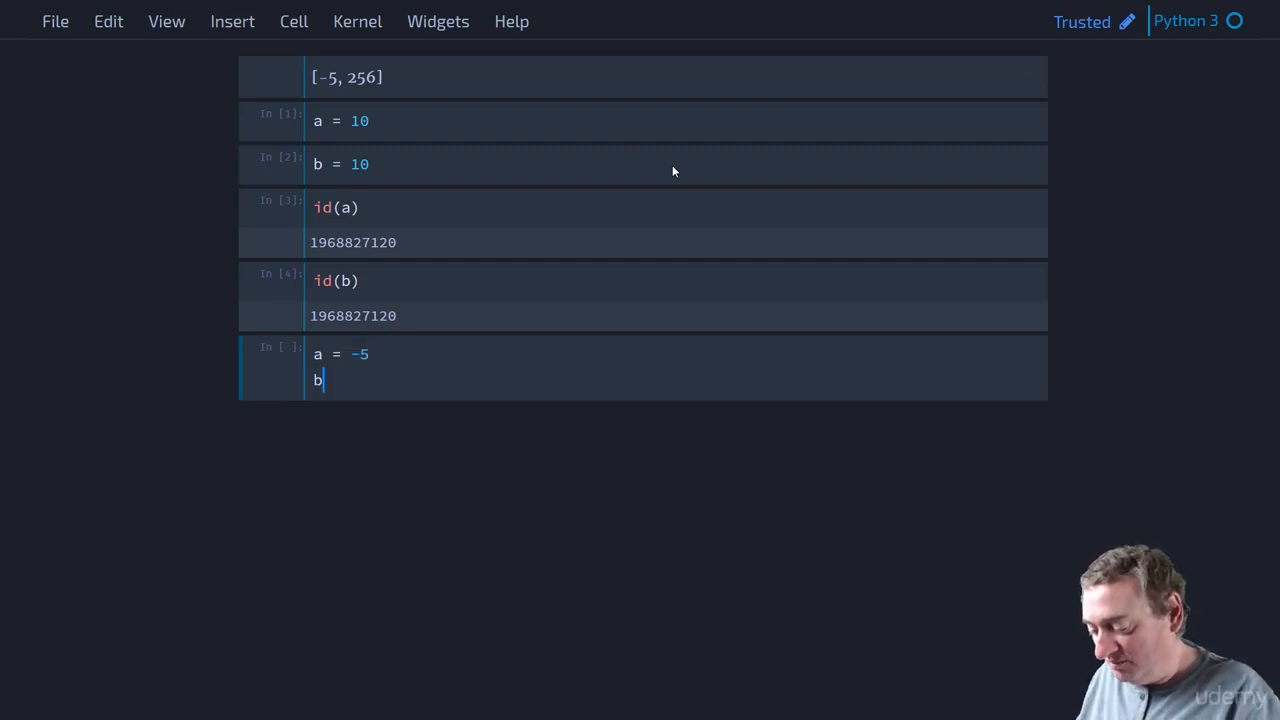
pyautogui.press('shift+enter')
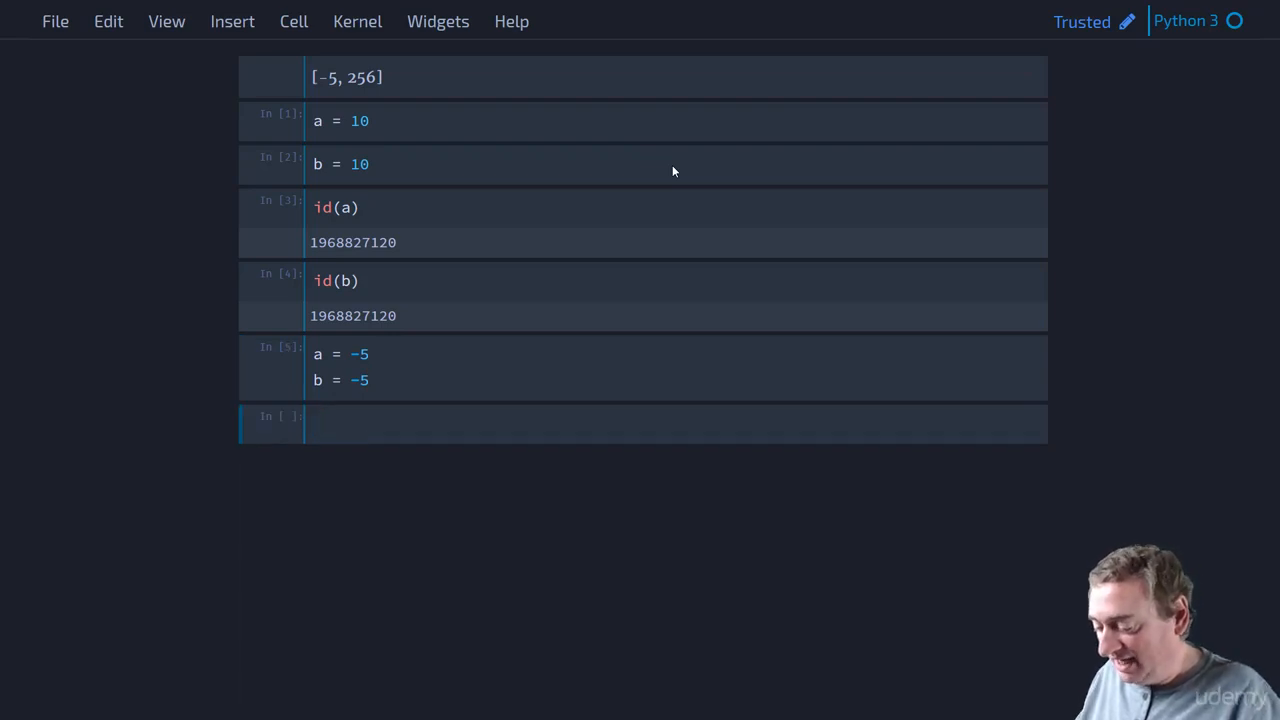
pyautogui.write('print(id(a))')
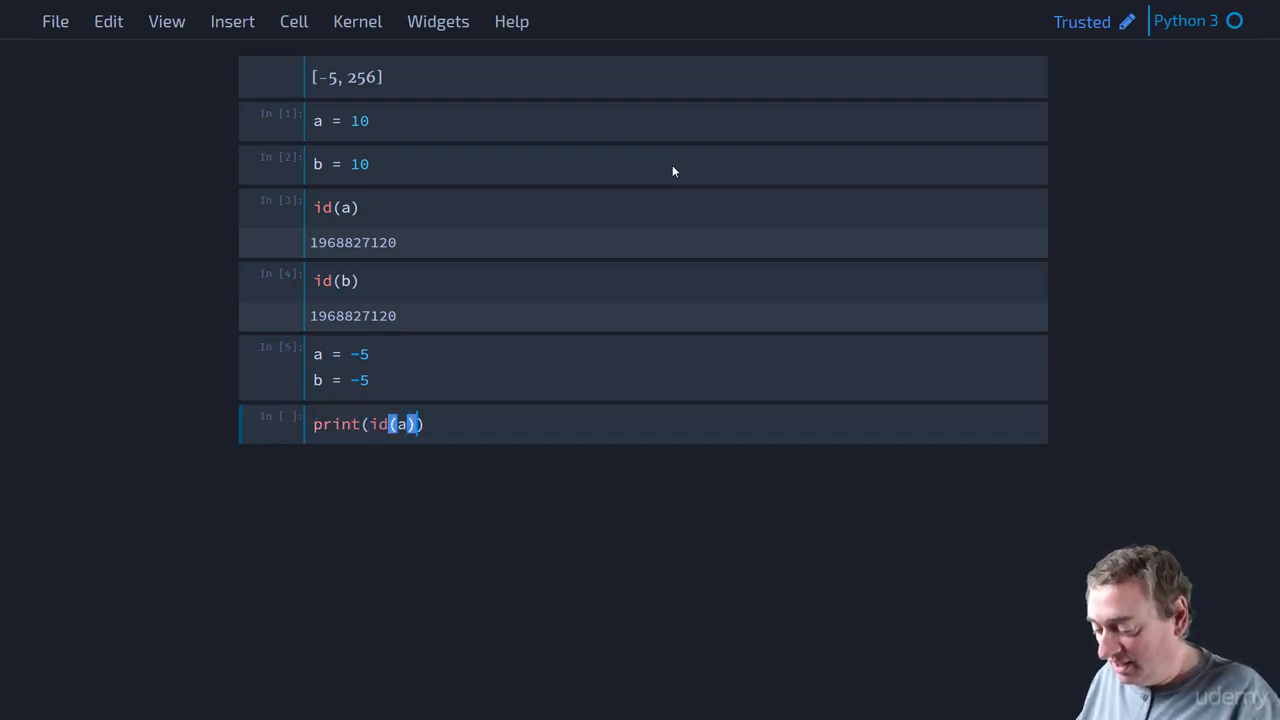
pyautogui.write(', id(b)')
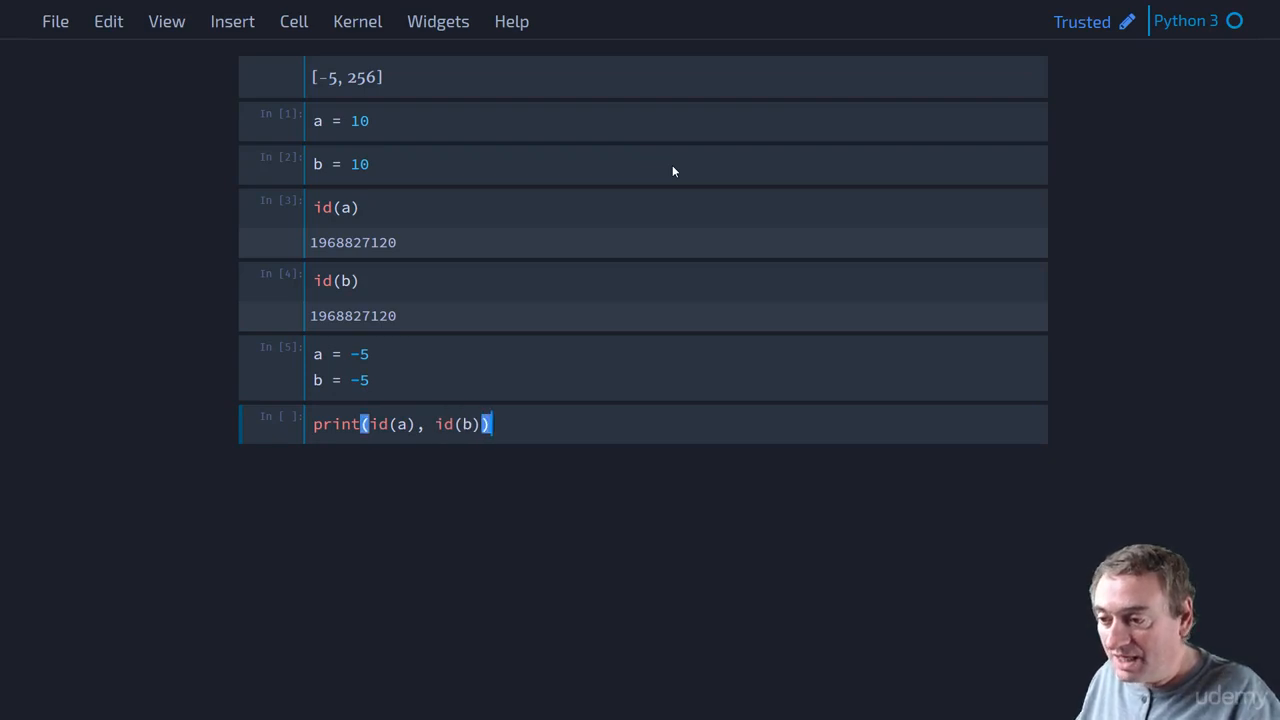
pyautogui.press('Shift+Enter')
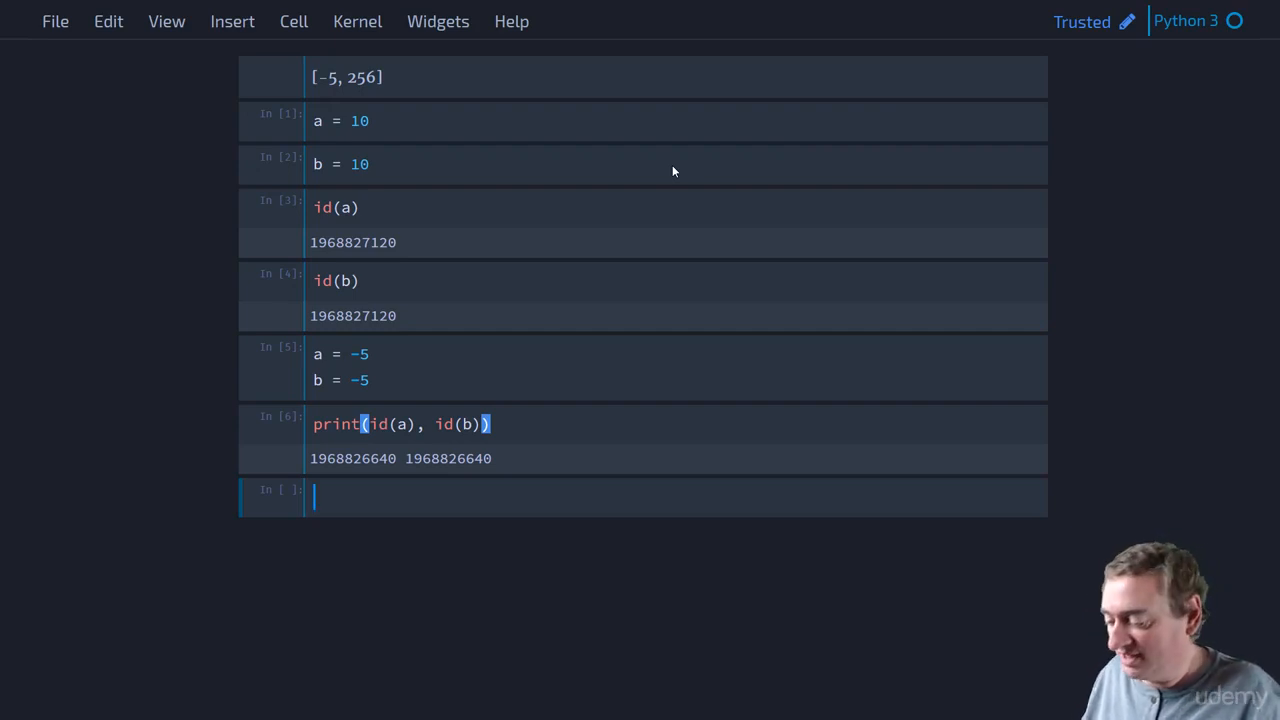
pyautogui.press('ctrl+s')
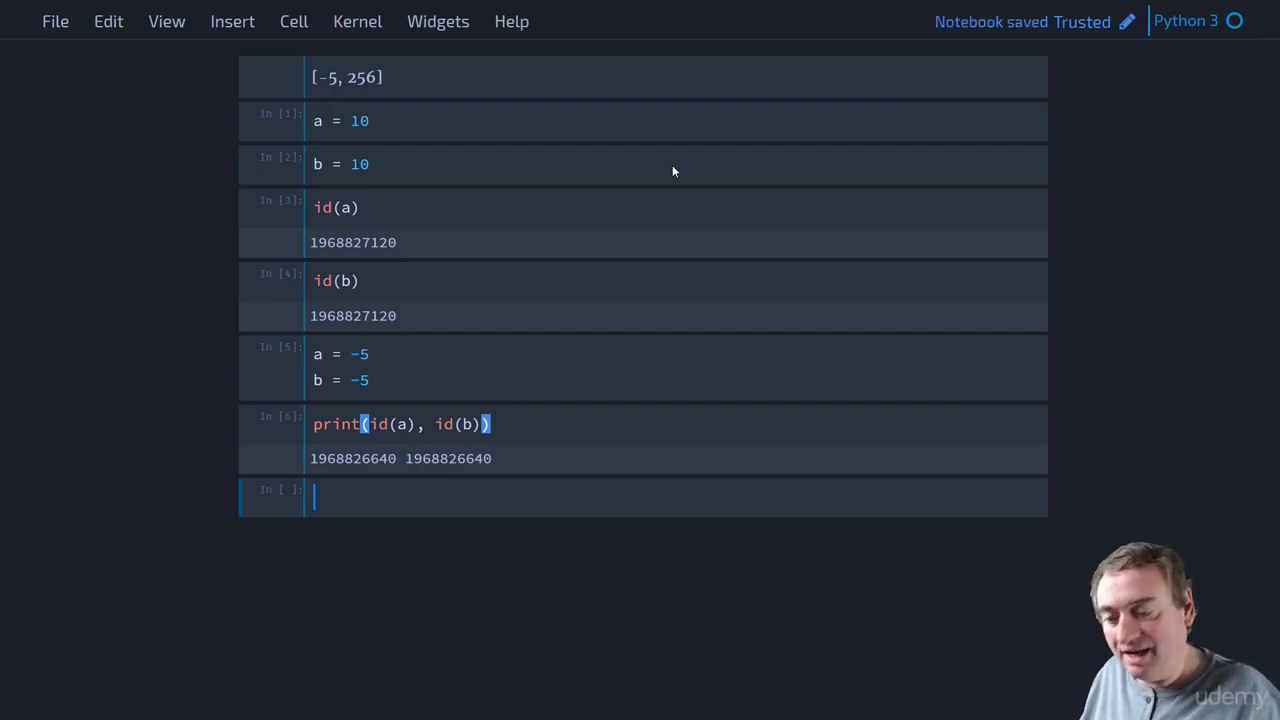
pyautogui.write('a is b')
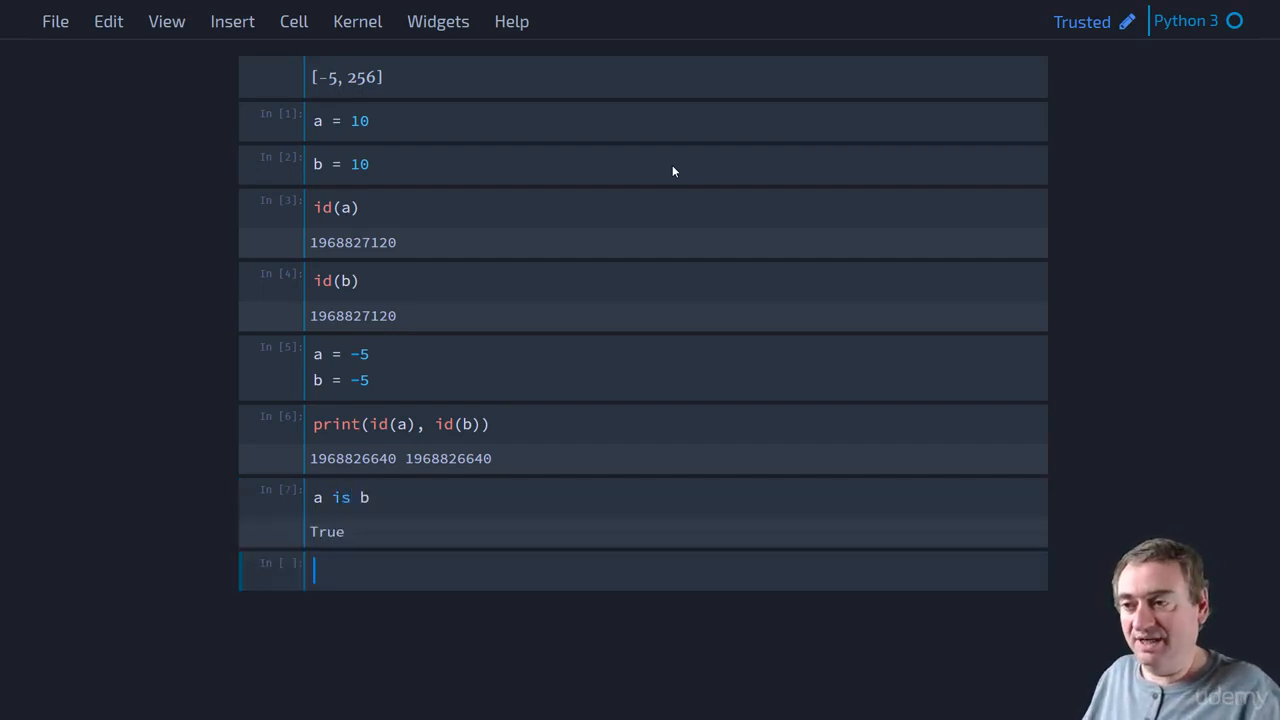
# Write cells comparing a is b for a = b = 256 (True) and a = b = 257 (False).
pyautogui.write('a = 2')
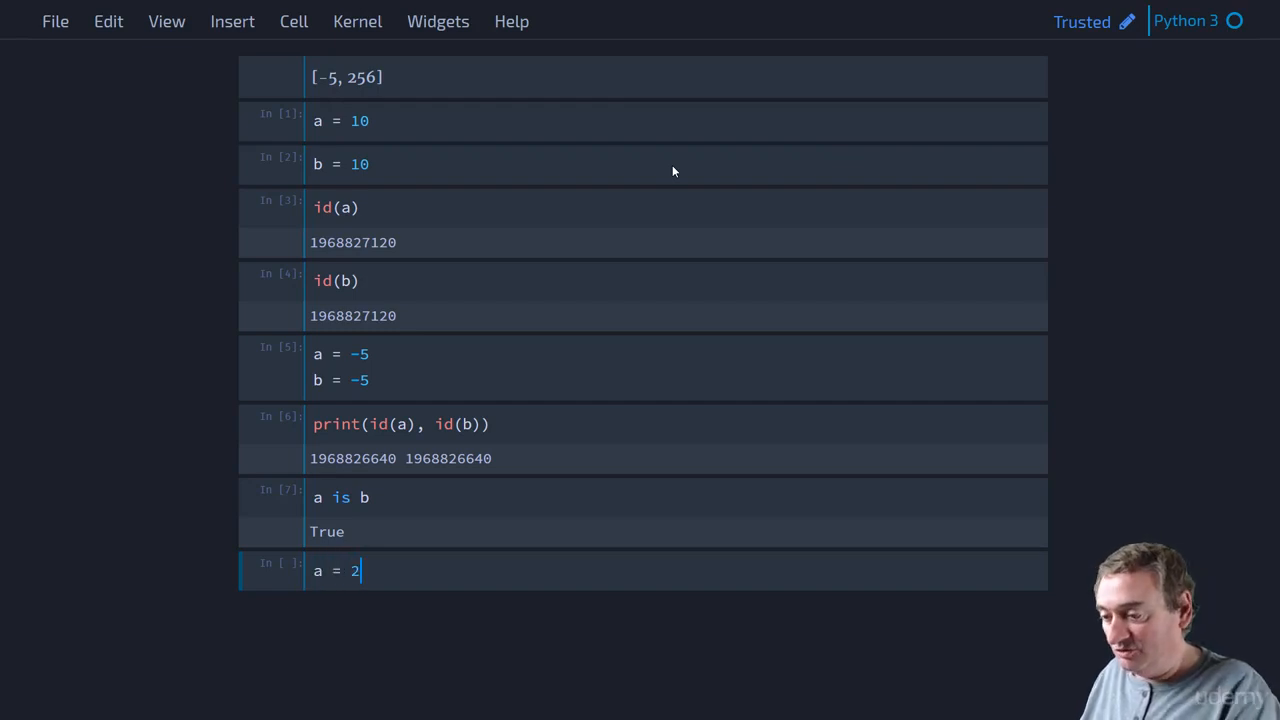
pyautogui.write('56')
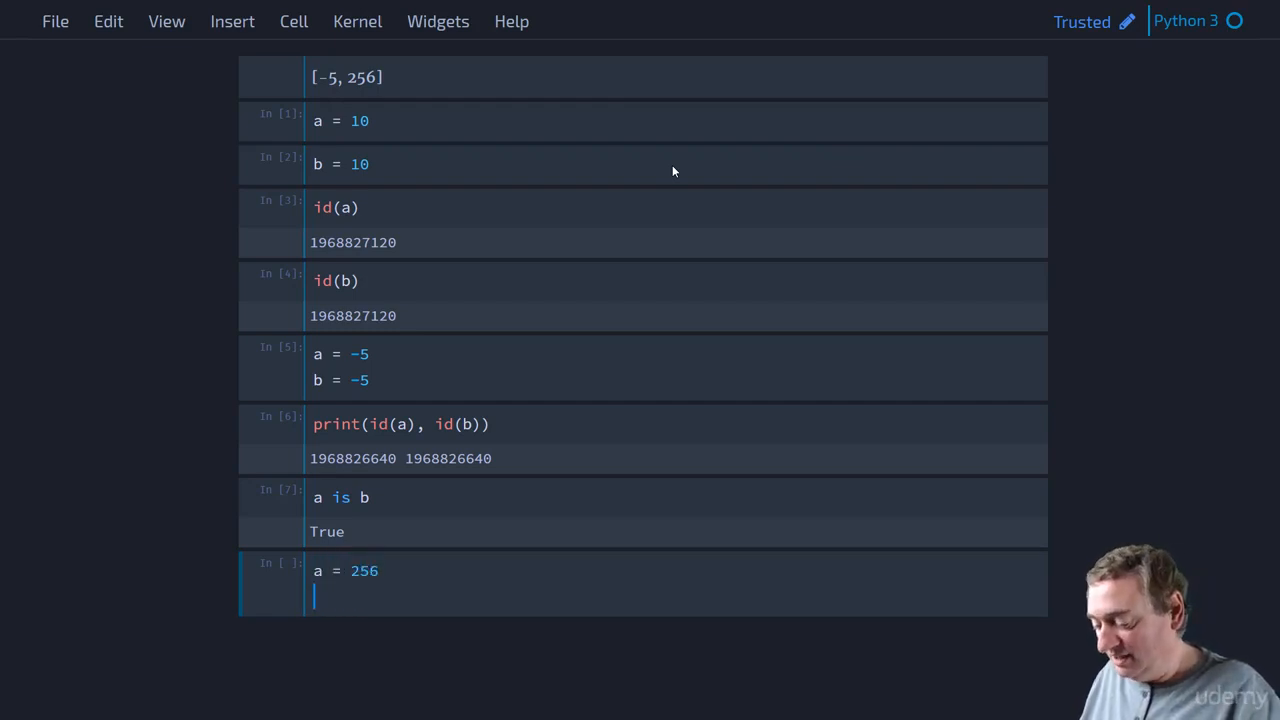
pyautogui.write('b = 256')
pyautogui.write('a is b')
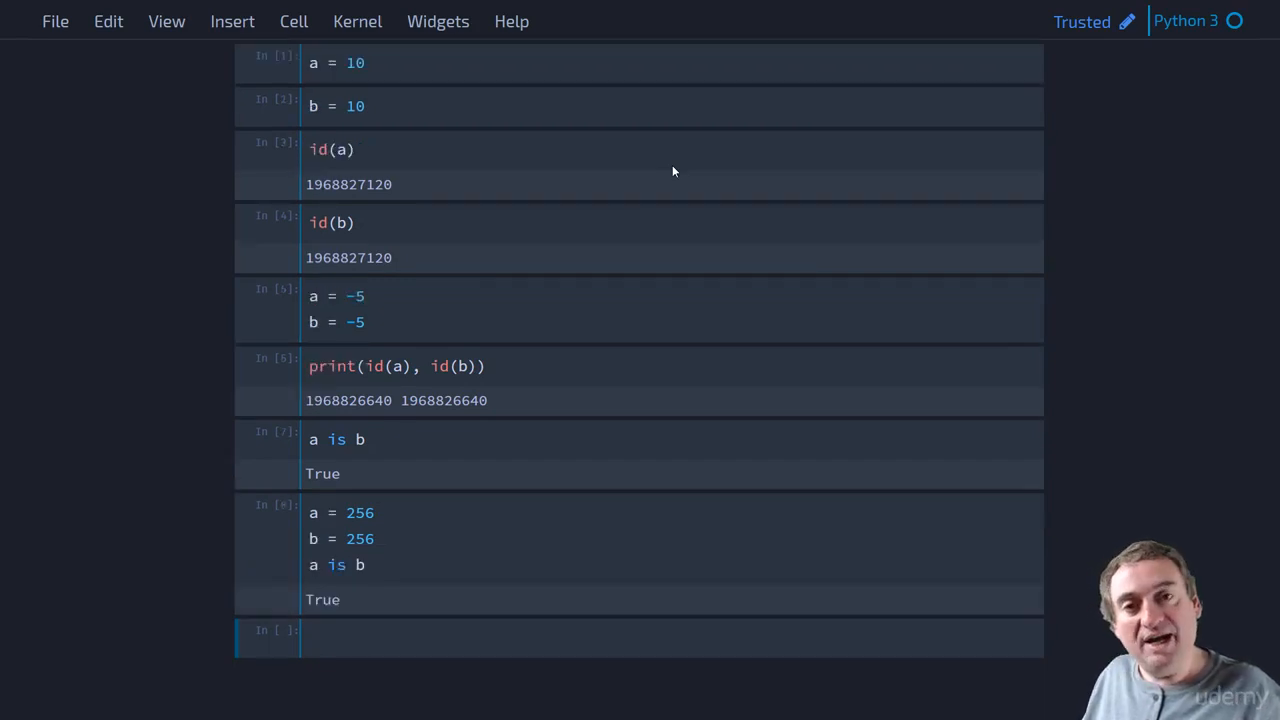
pyautogui.write('a')
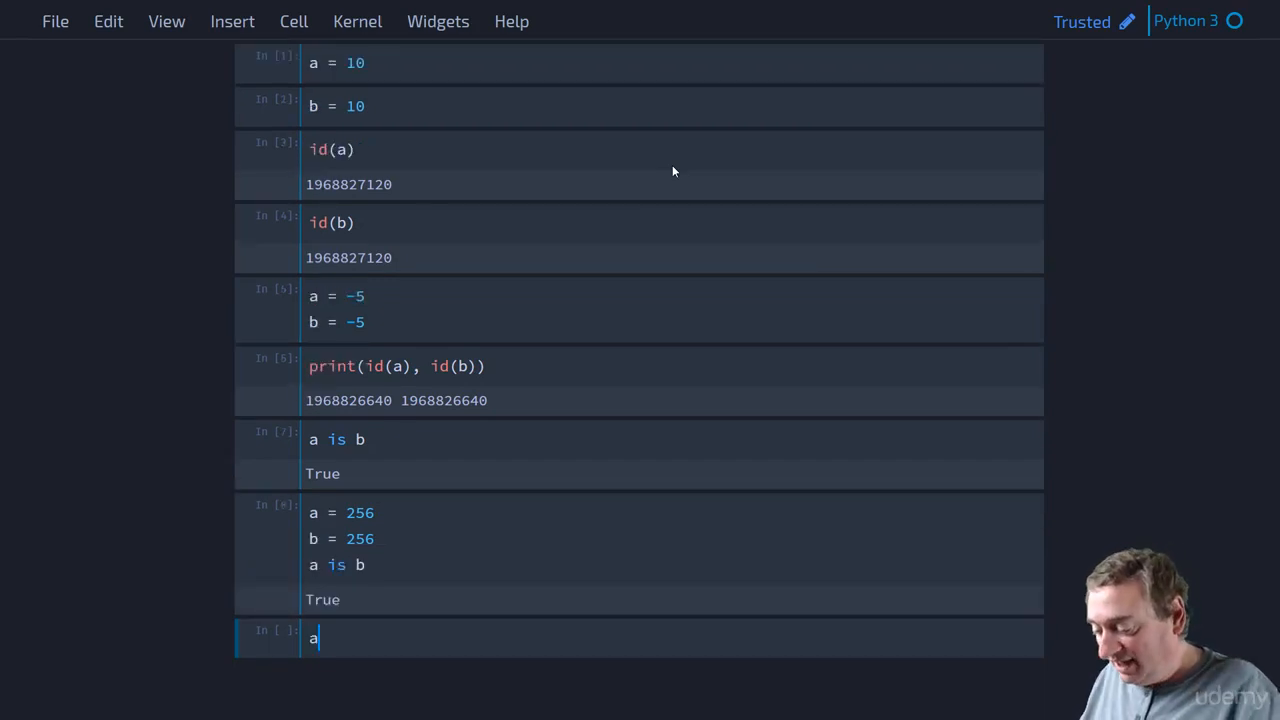
pyautogui.write('= 257')
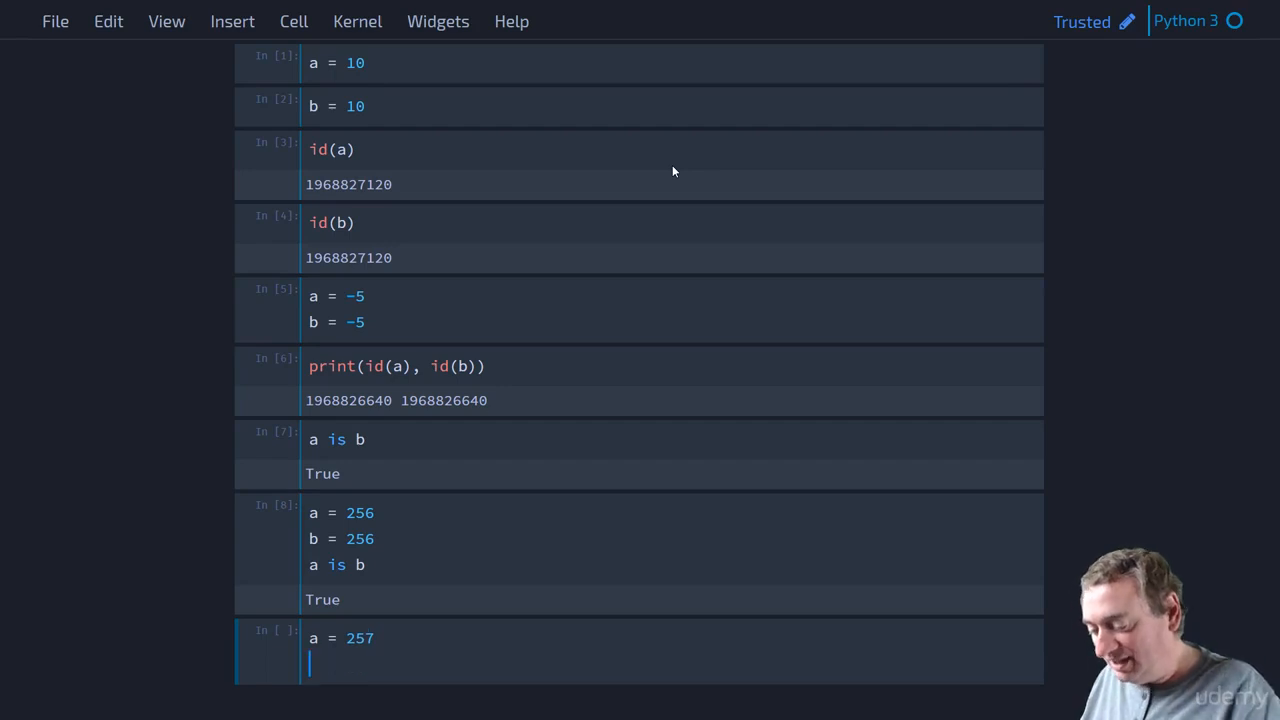
pyautogui.write('b = 257')
pyautogui.write('a is b')
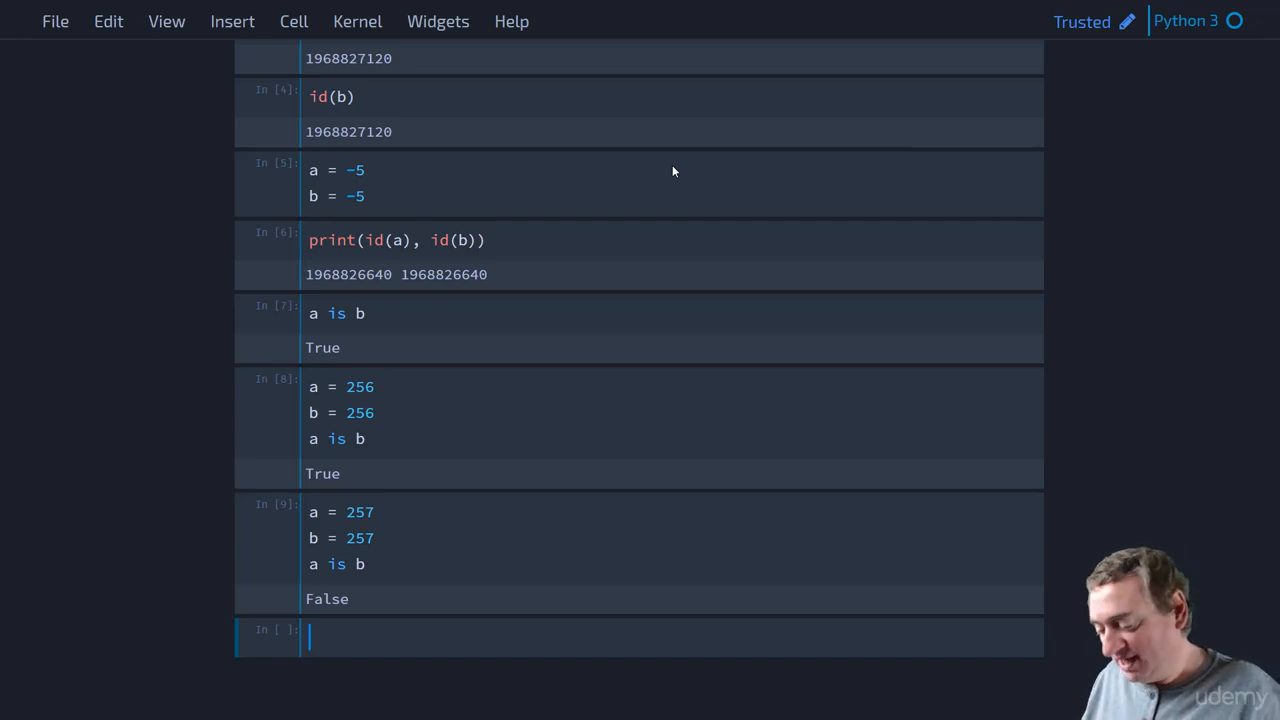
# Run cells setting a = 10 and b = int(10).
pyautogui.write('a = 10')
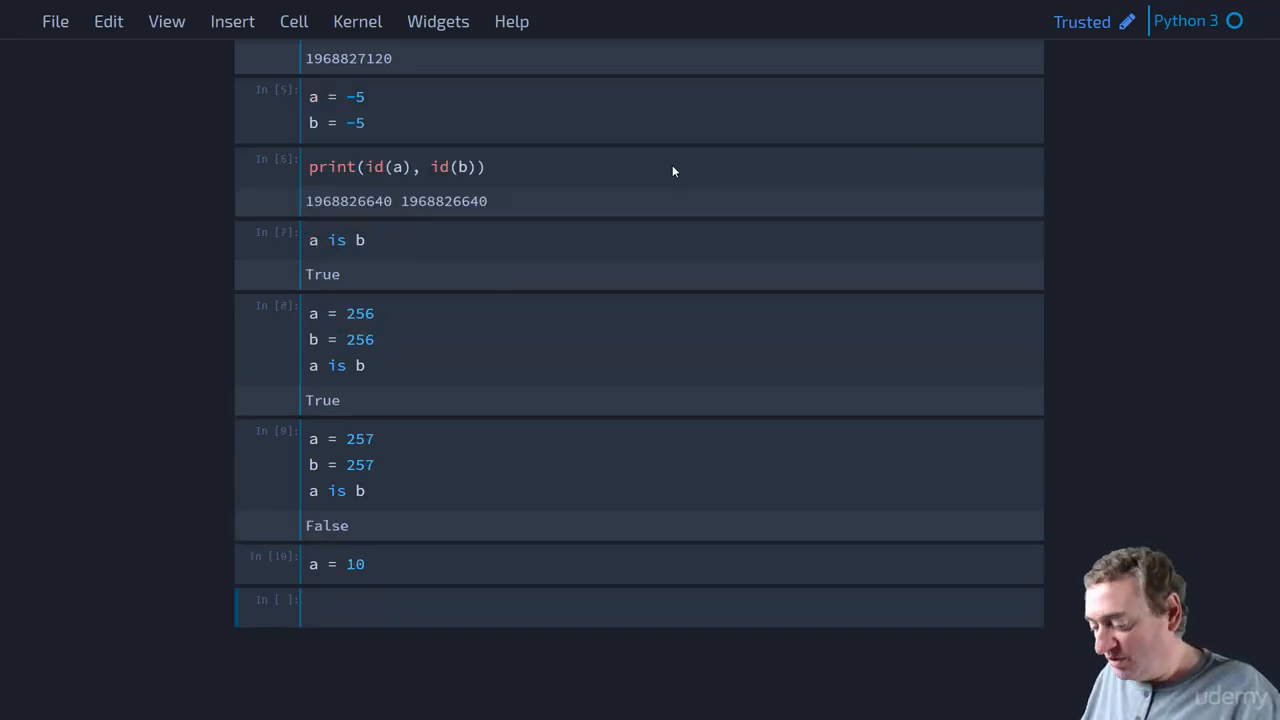
pyautogui.write('b = int')
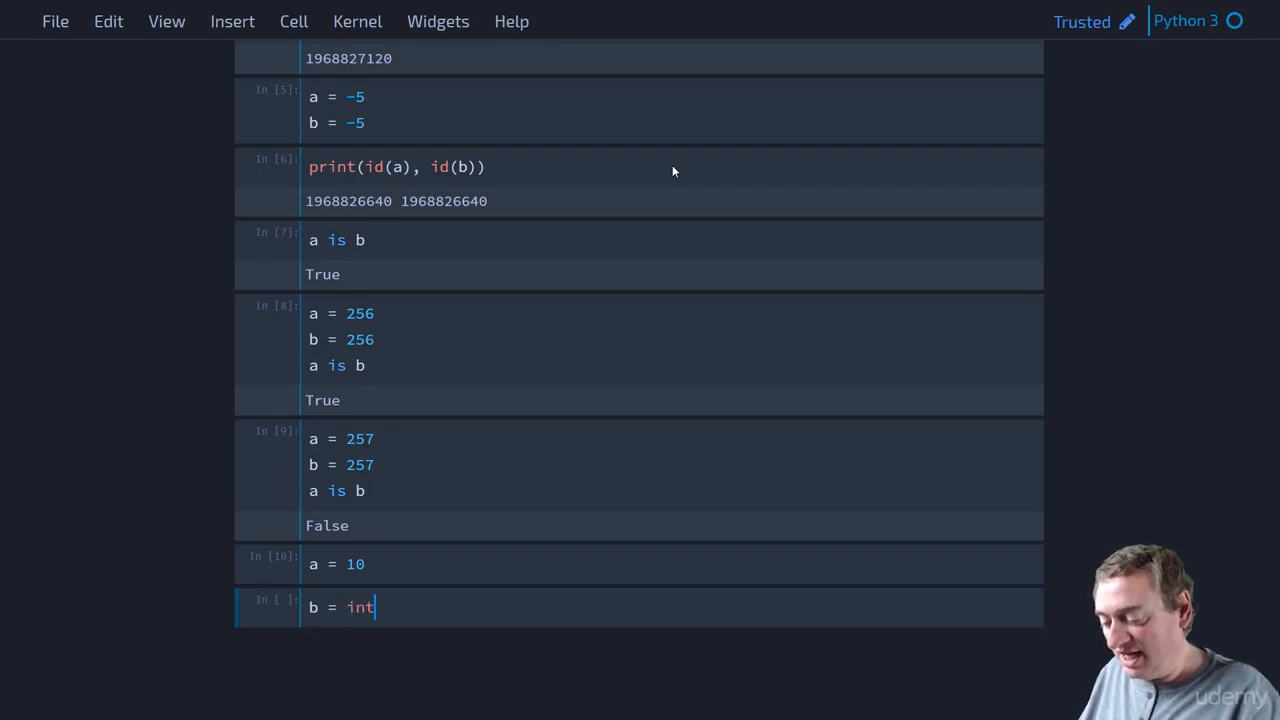
pyautogui.write('(10)')
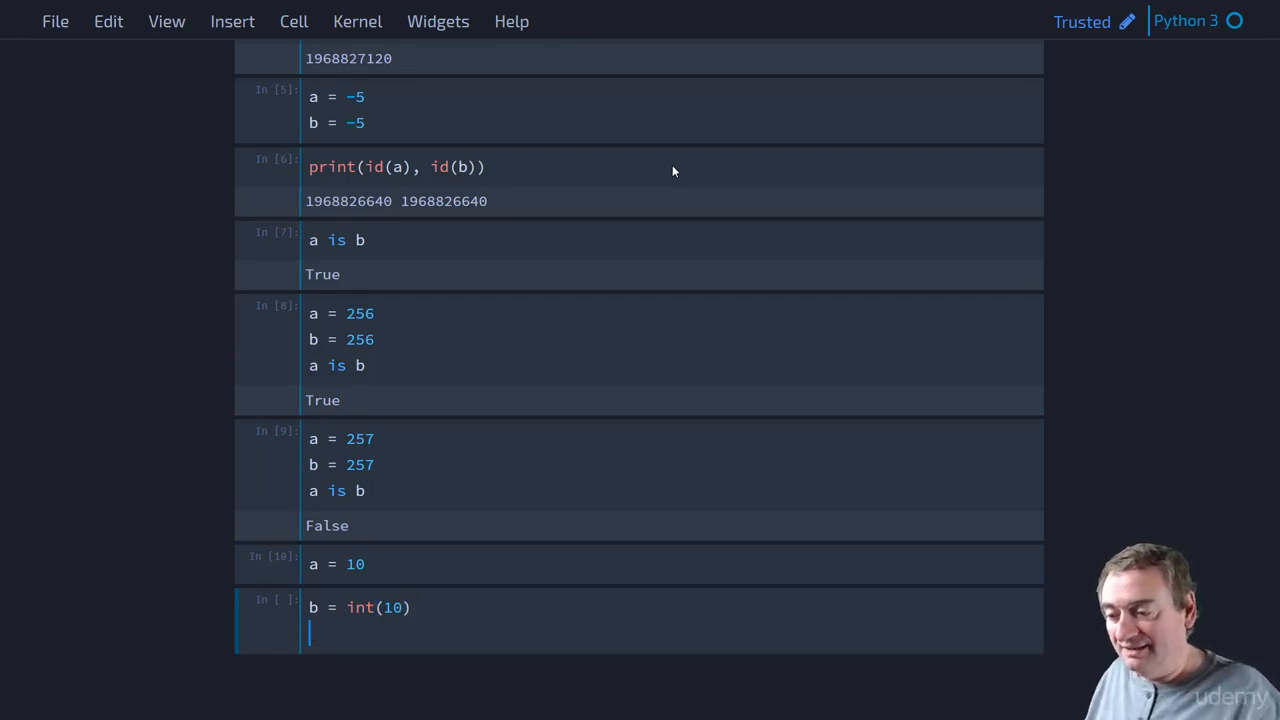
pyautogui.press('shift+enter')
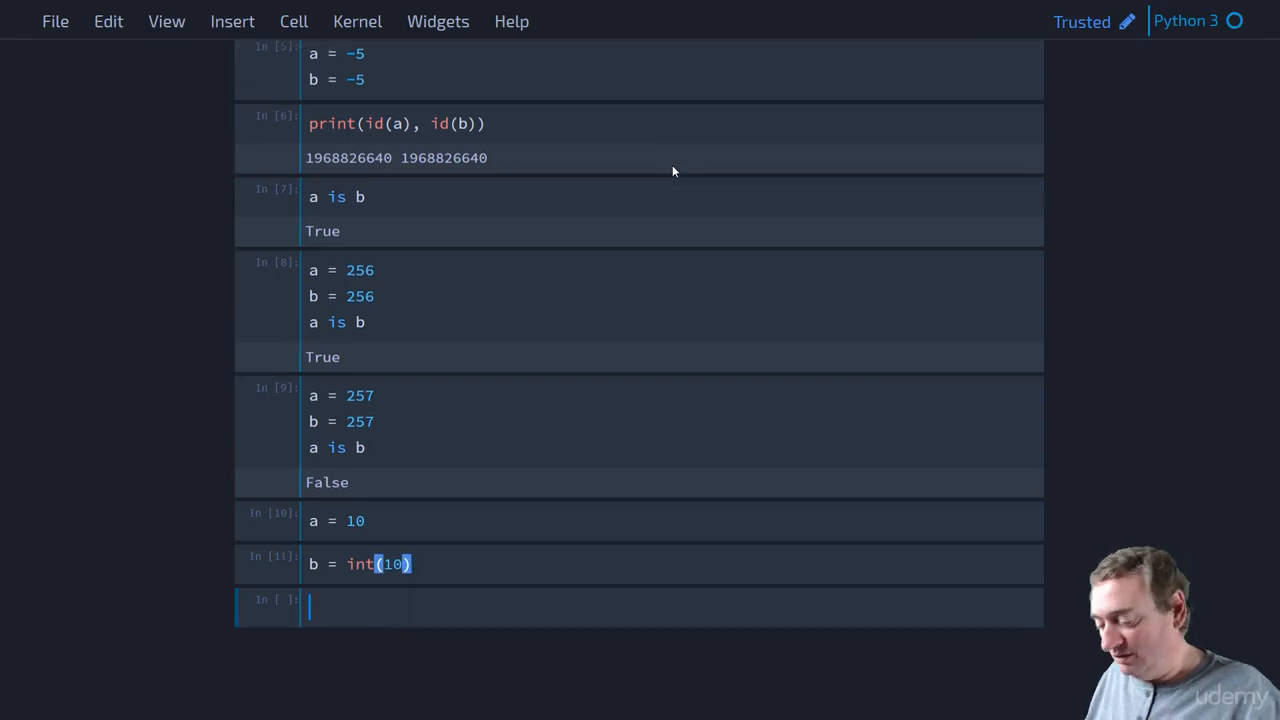
# Run cells setting c = int('10') and d = int('1010', 2).
pyautogui.write('c = int()')
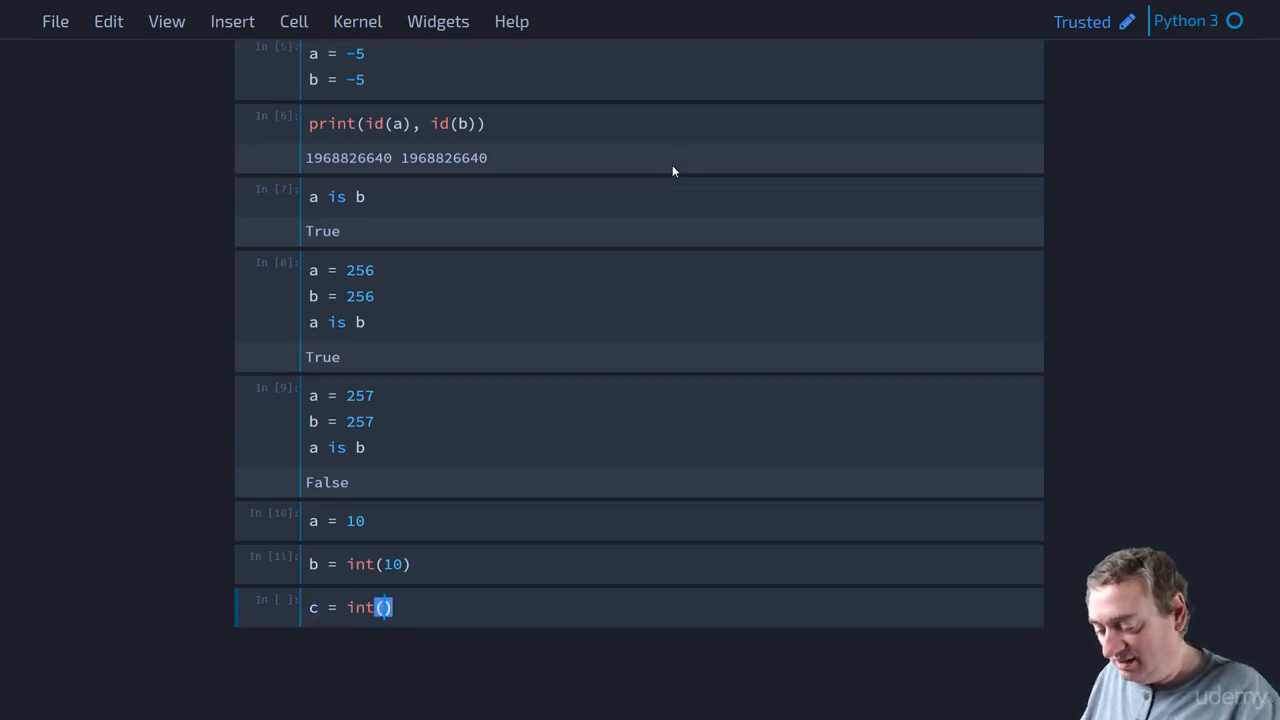
pyautogui.write("'10'")
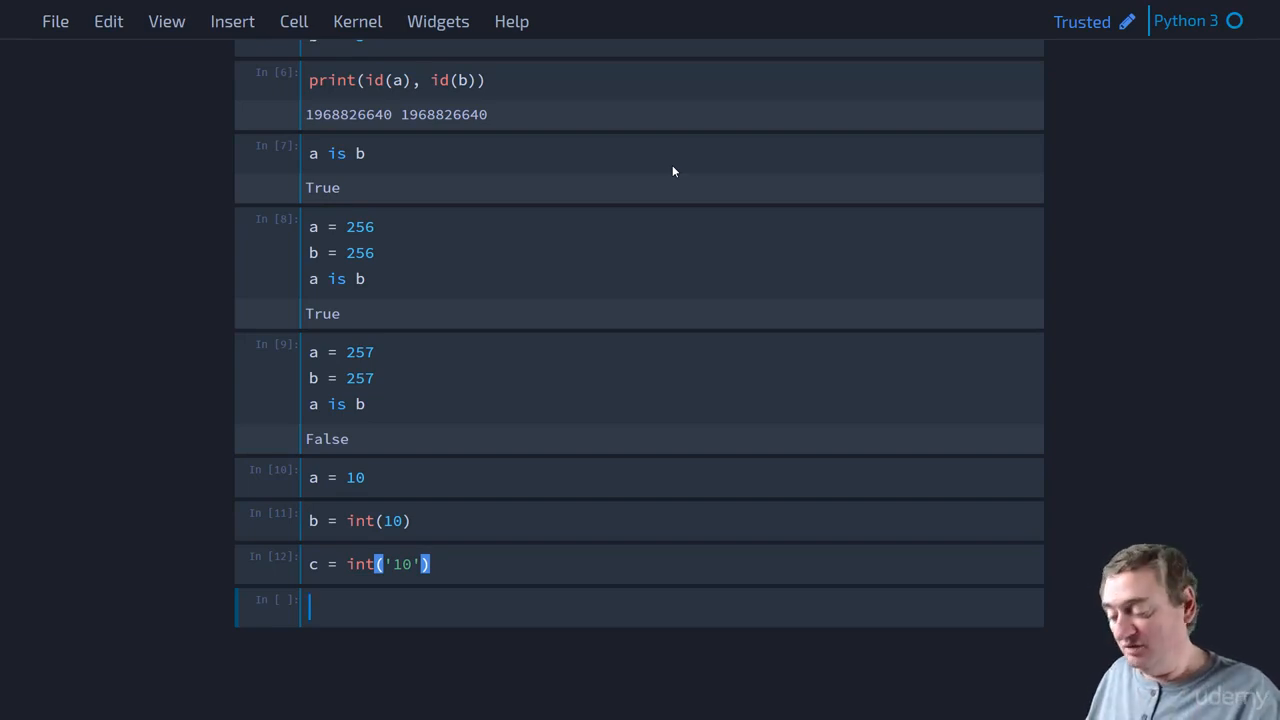
pyautogui.write('c = int')
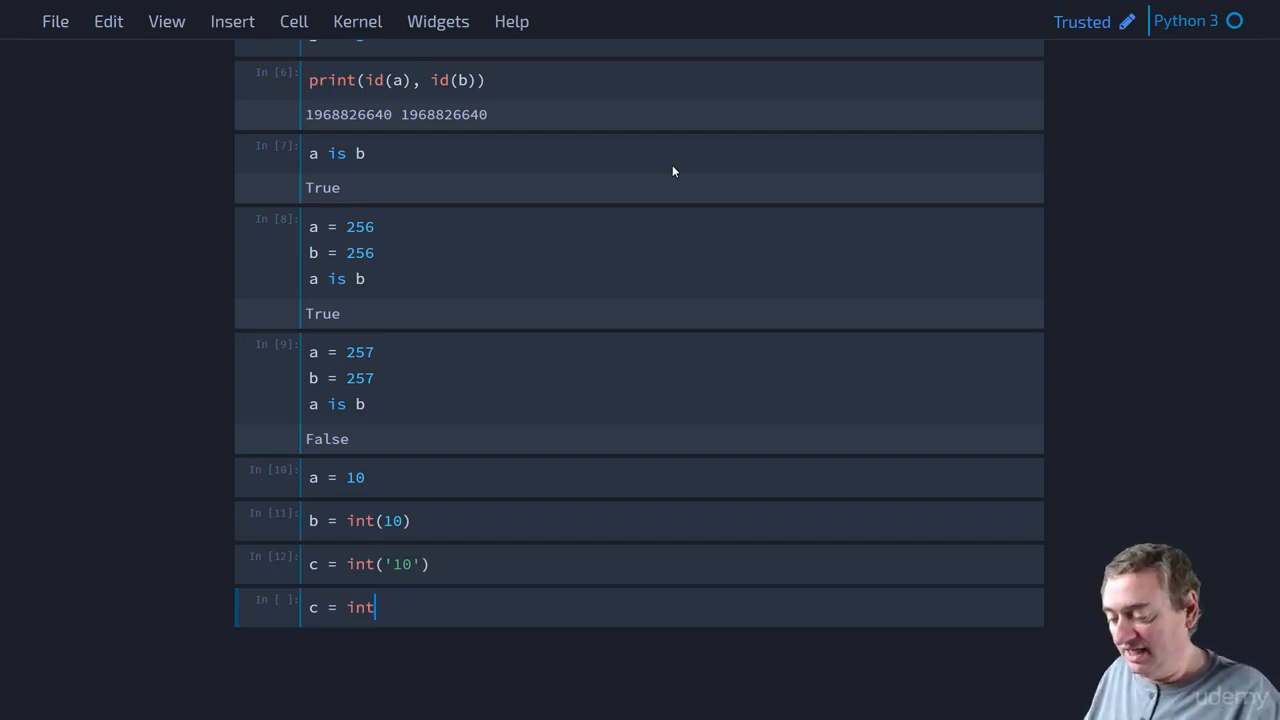
pyautogui.write("('1')")
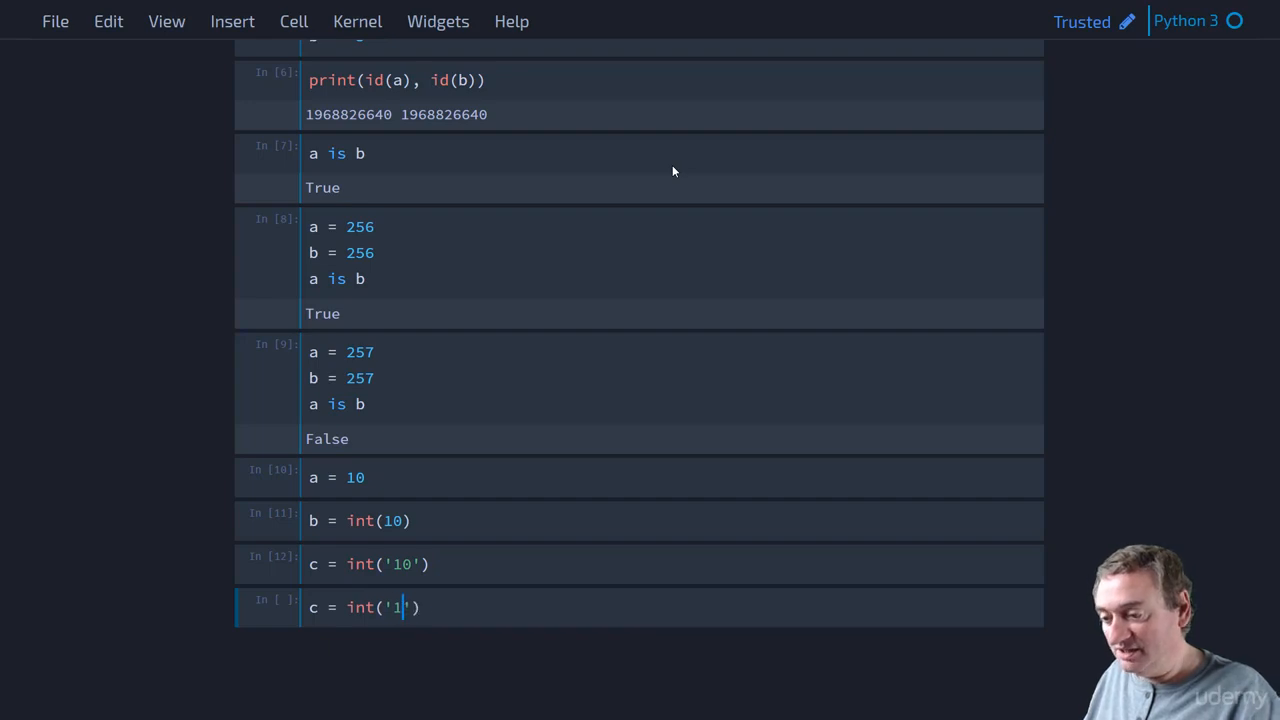
pyautogui.write('010')
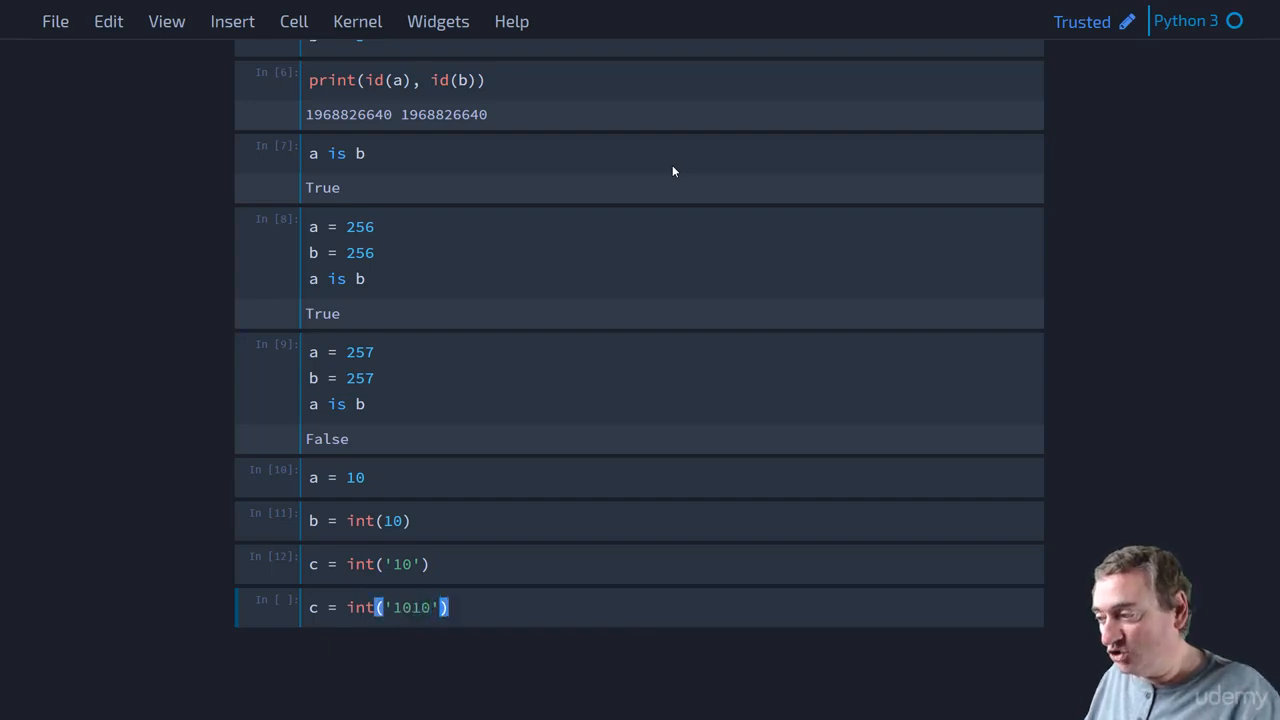
pyautogui.write(', 2')
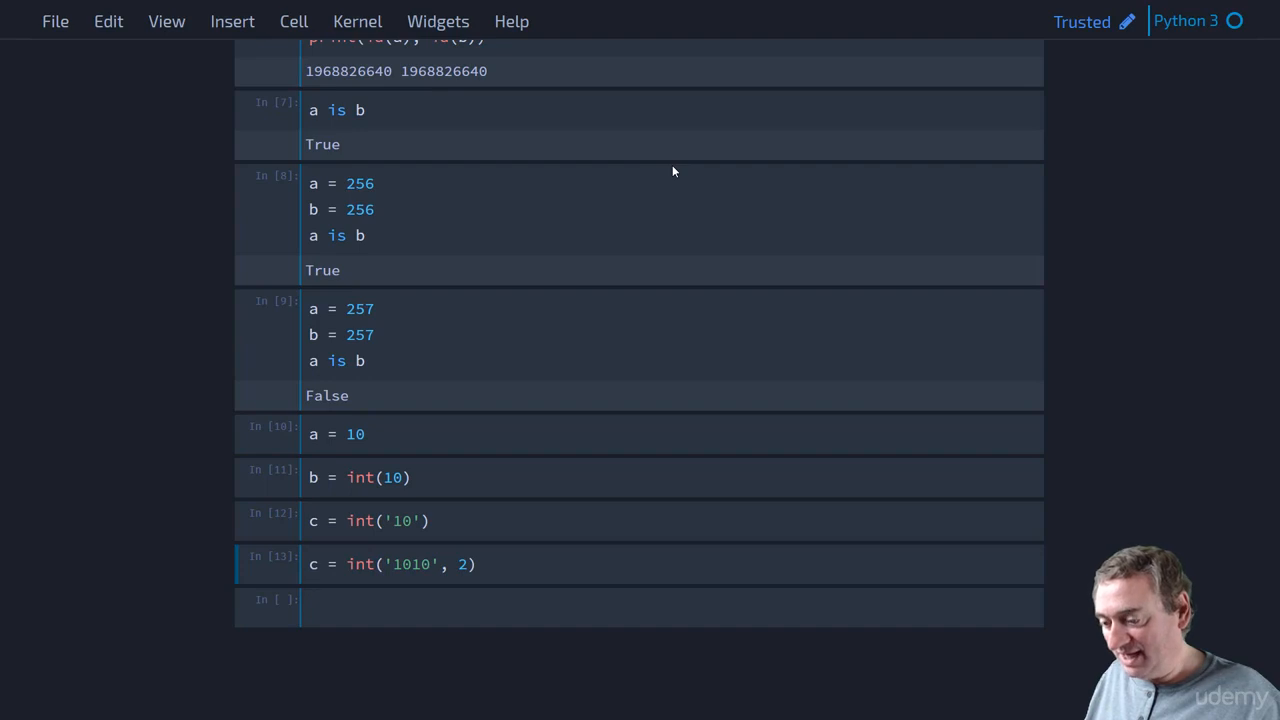
pyautogui.write('d')
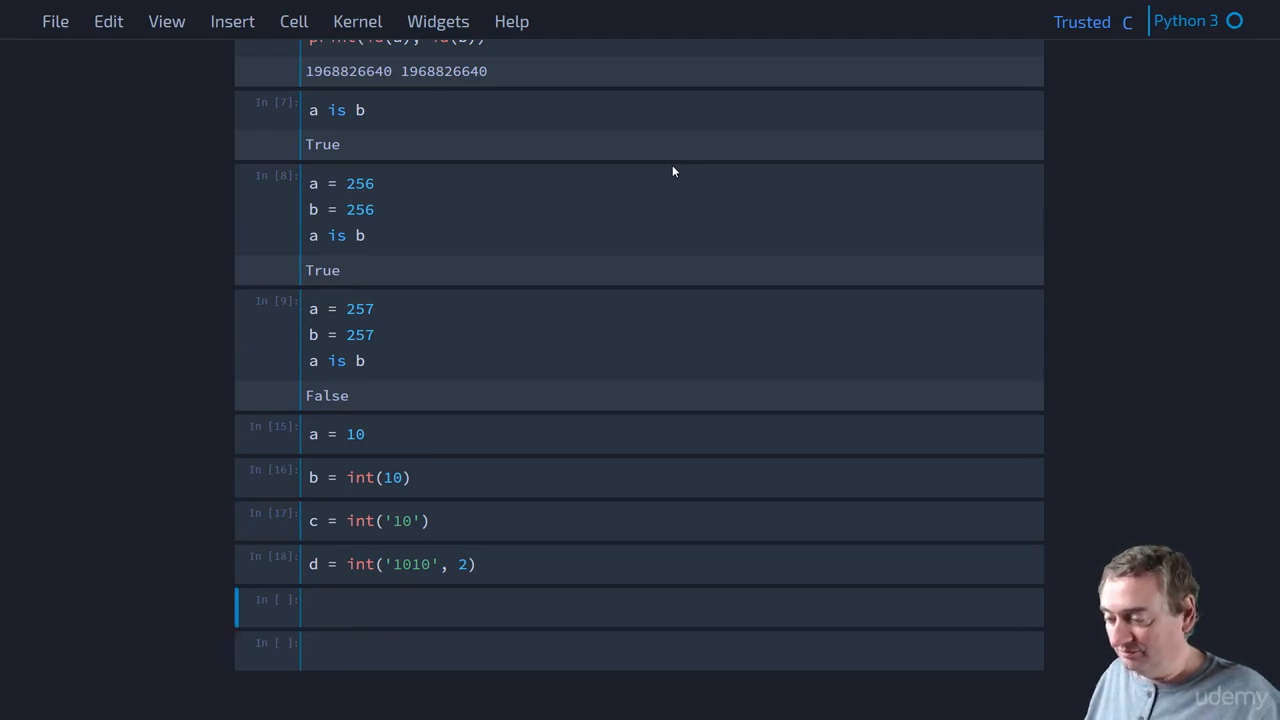
# Write print(a, b, c, d) giving 10 10 10 10 and print of their four ids.
pyautogui.write('print')
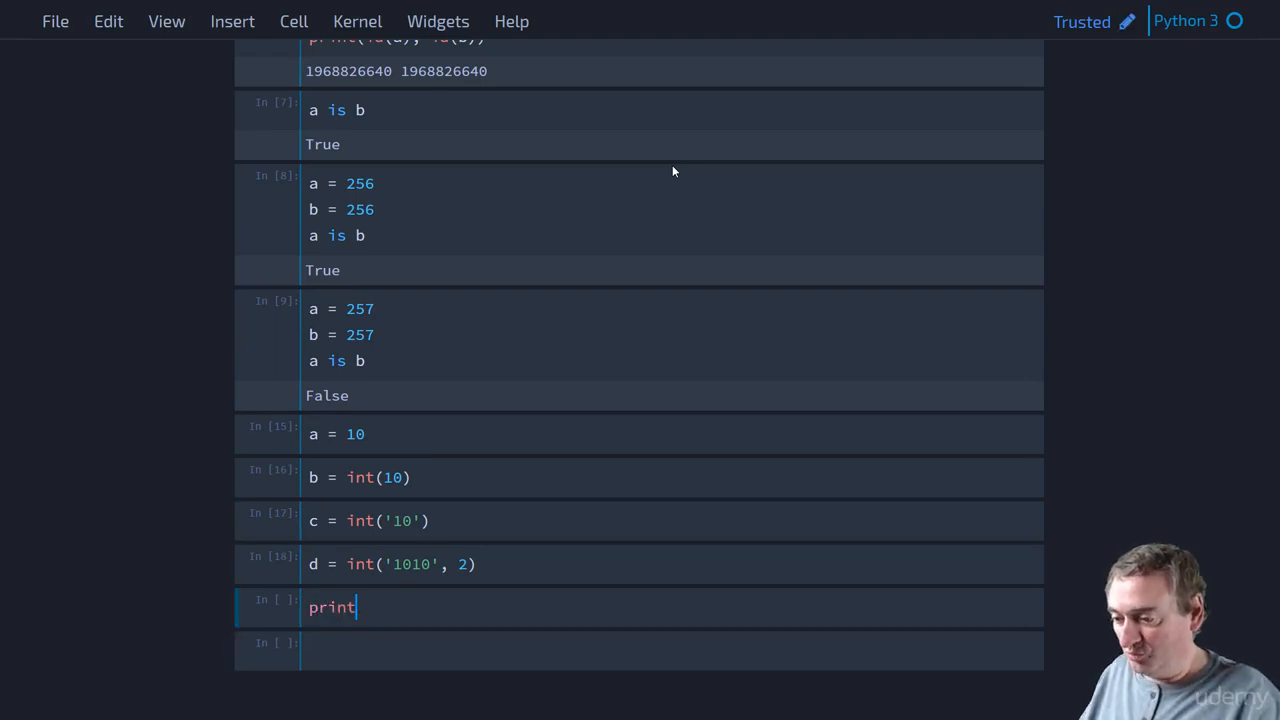
pyautogui.write('(a, b, c, d')
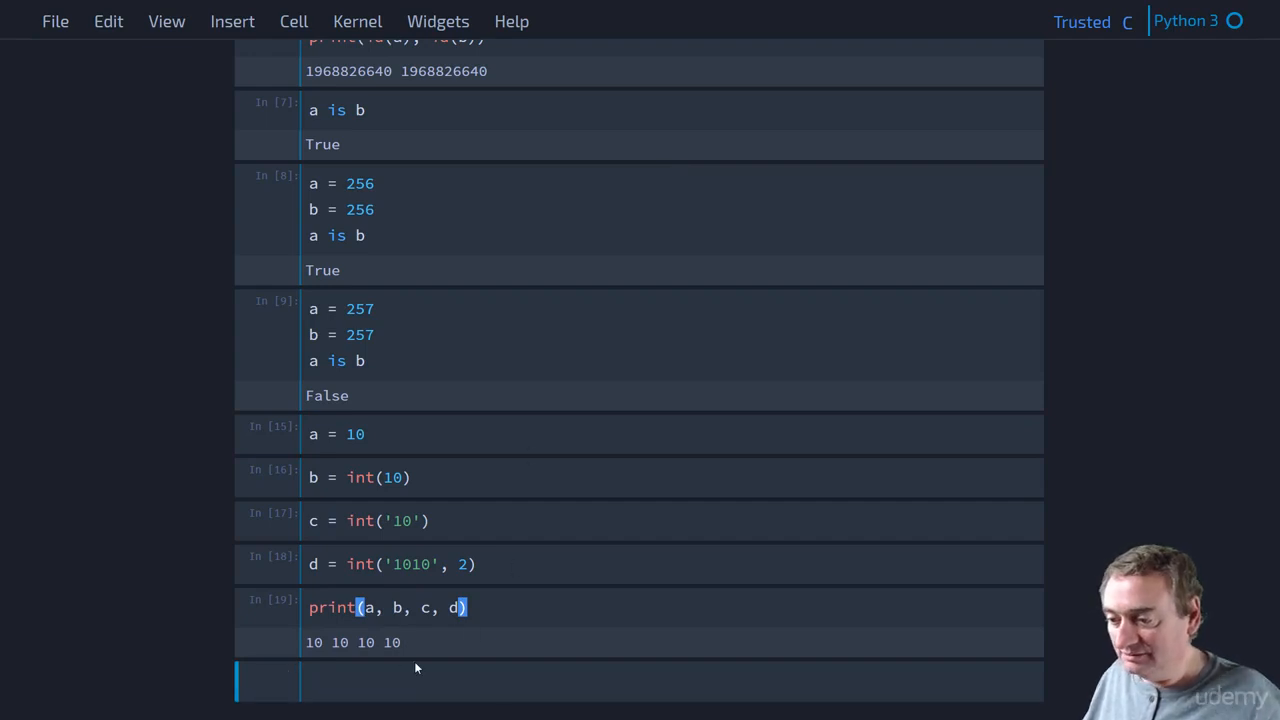
pyautogui.write('print(id')
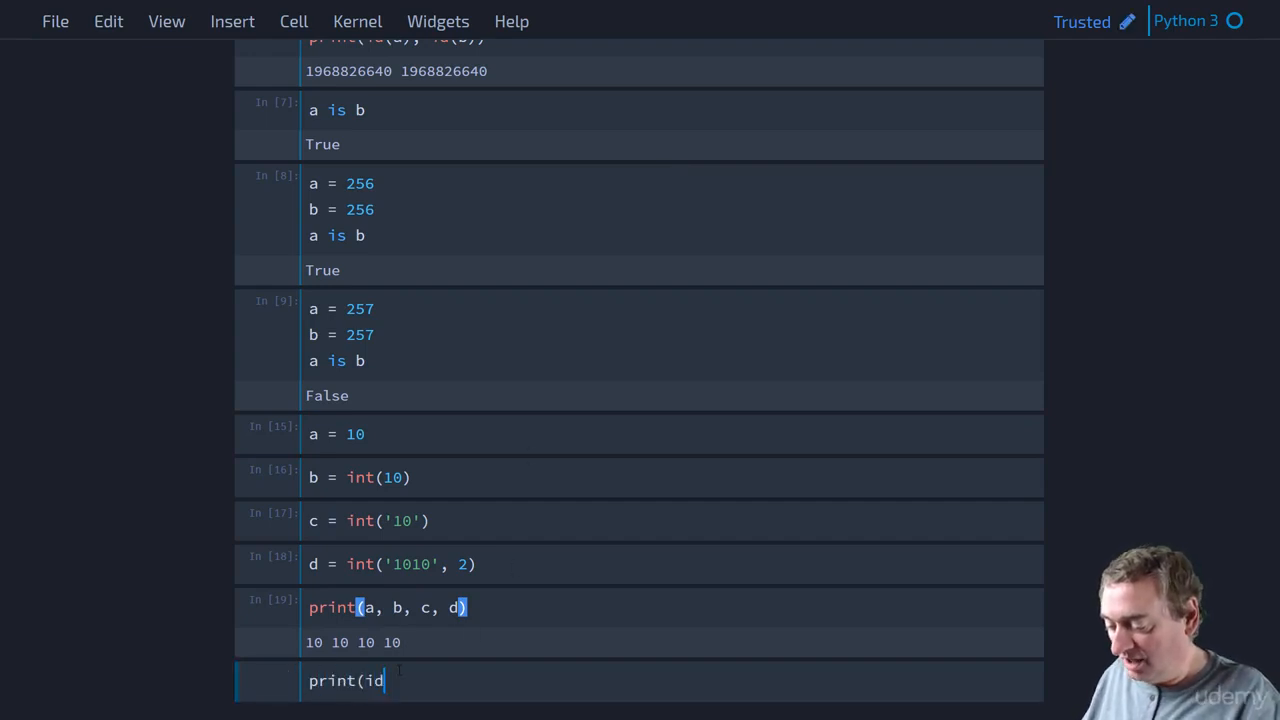
pyautogui.write('(a), id')
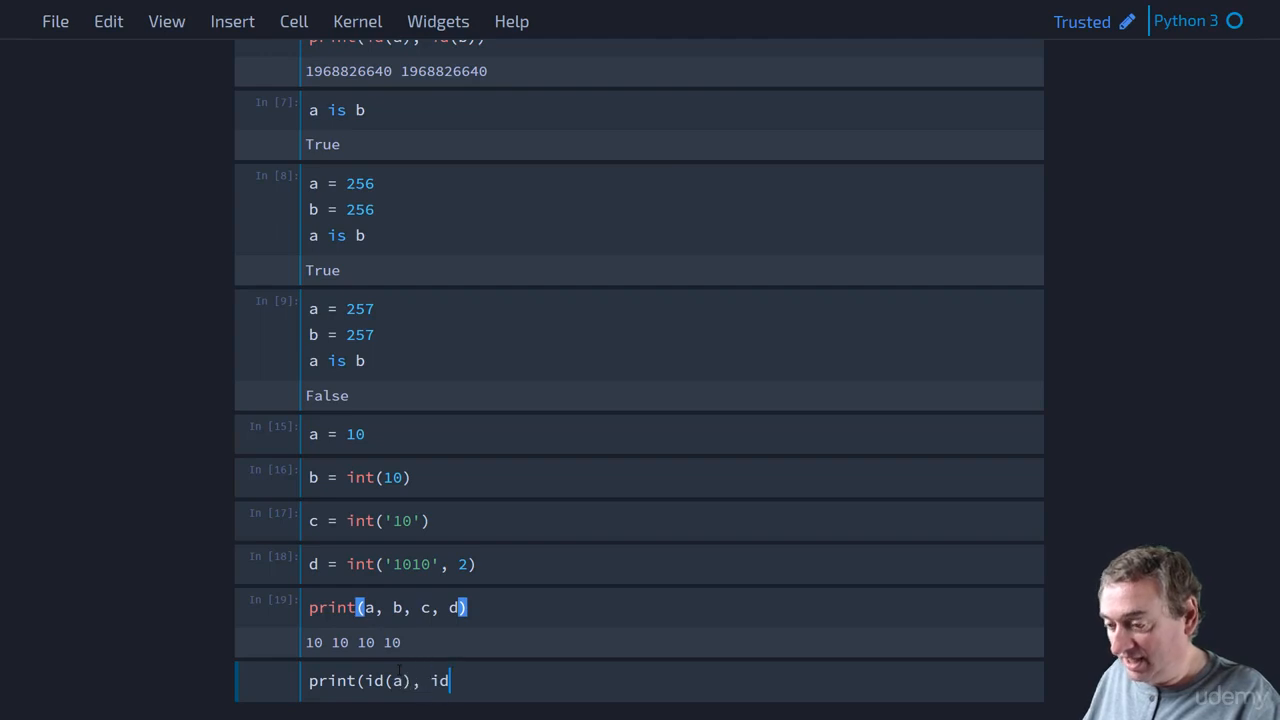
pyautogui.write('(b),')
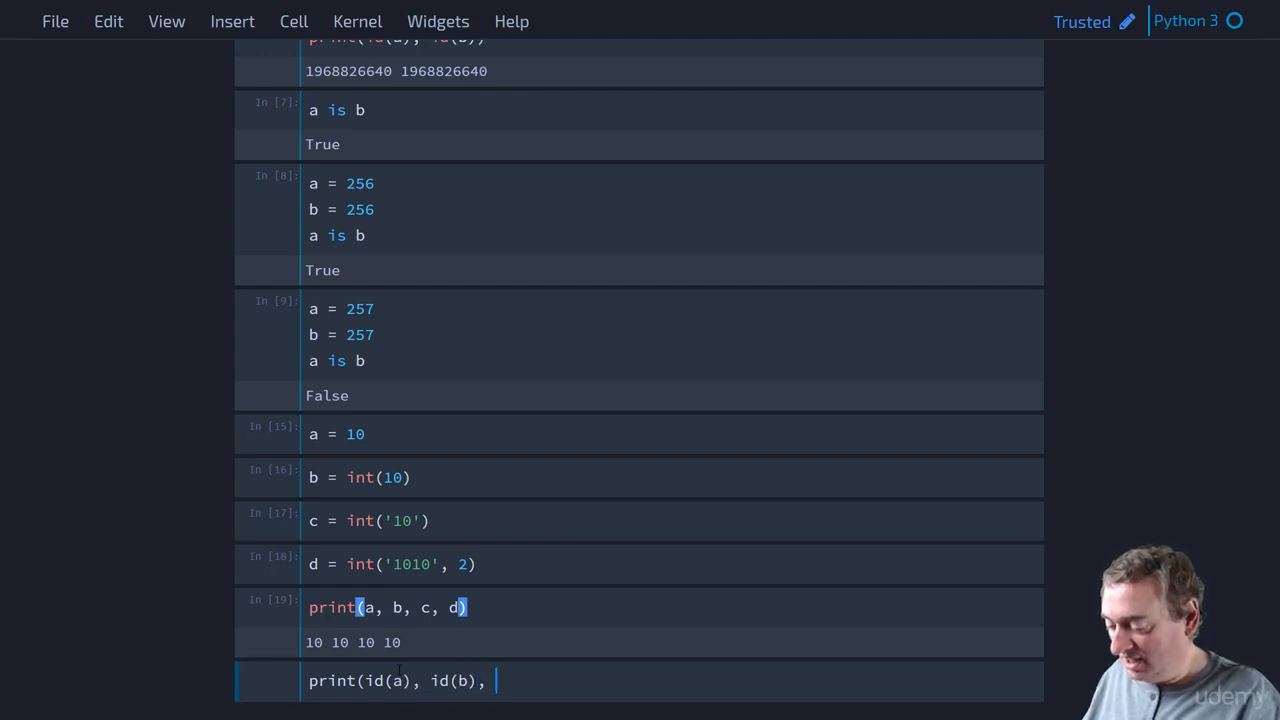
pyautogui.write('id(c), id(d')
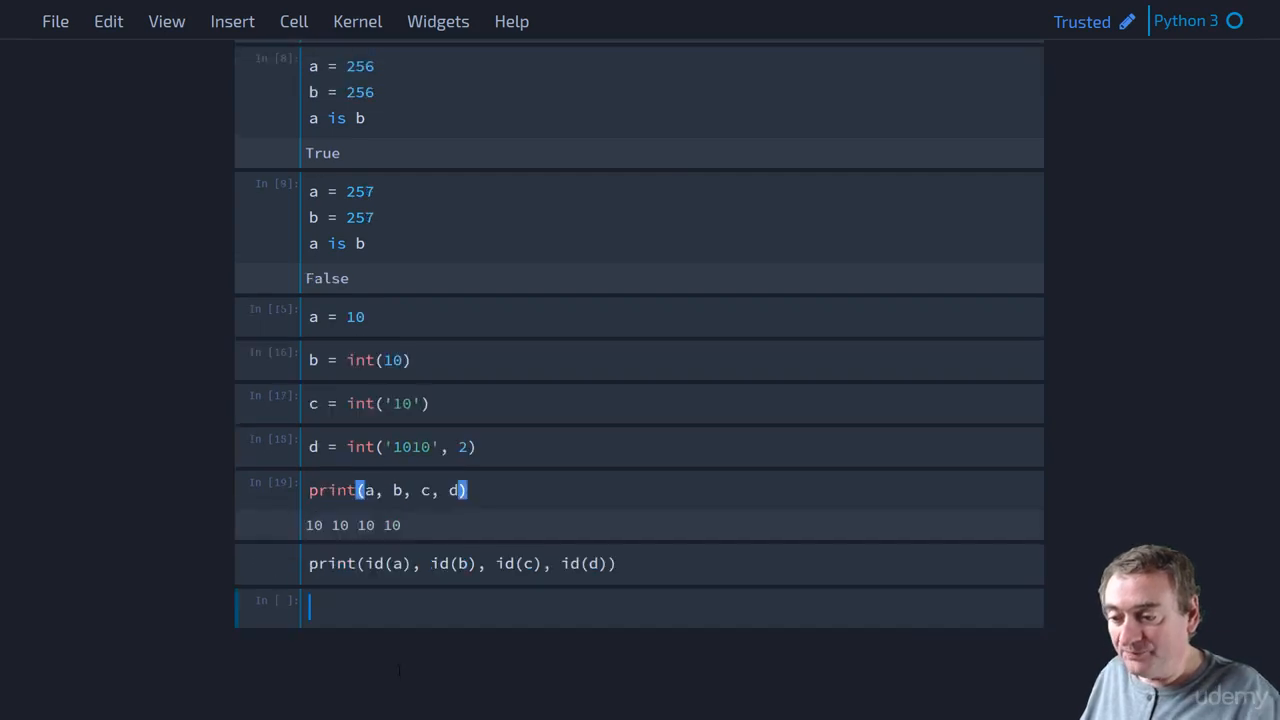
pyautogui.click(292, 20)
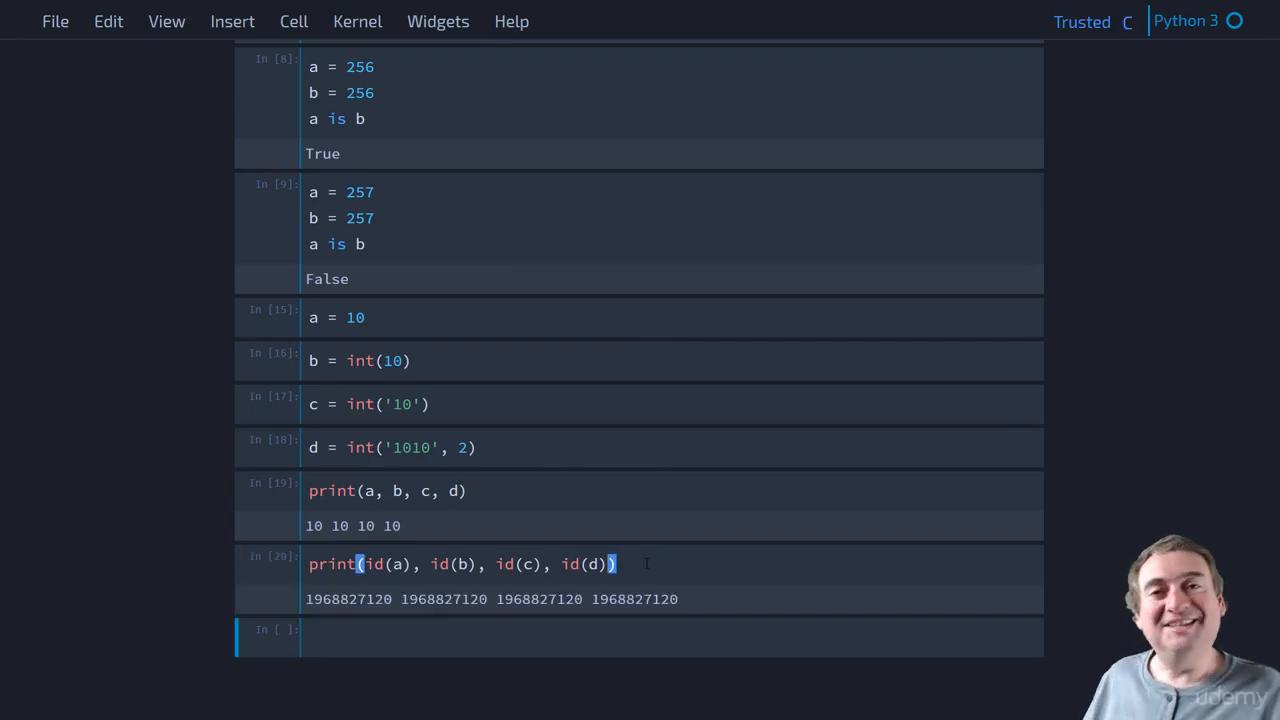
pyautogui.press('ctrl+s')
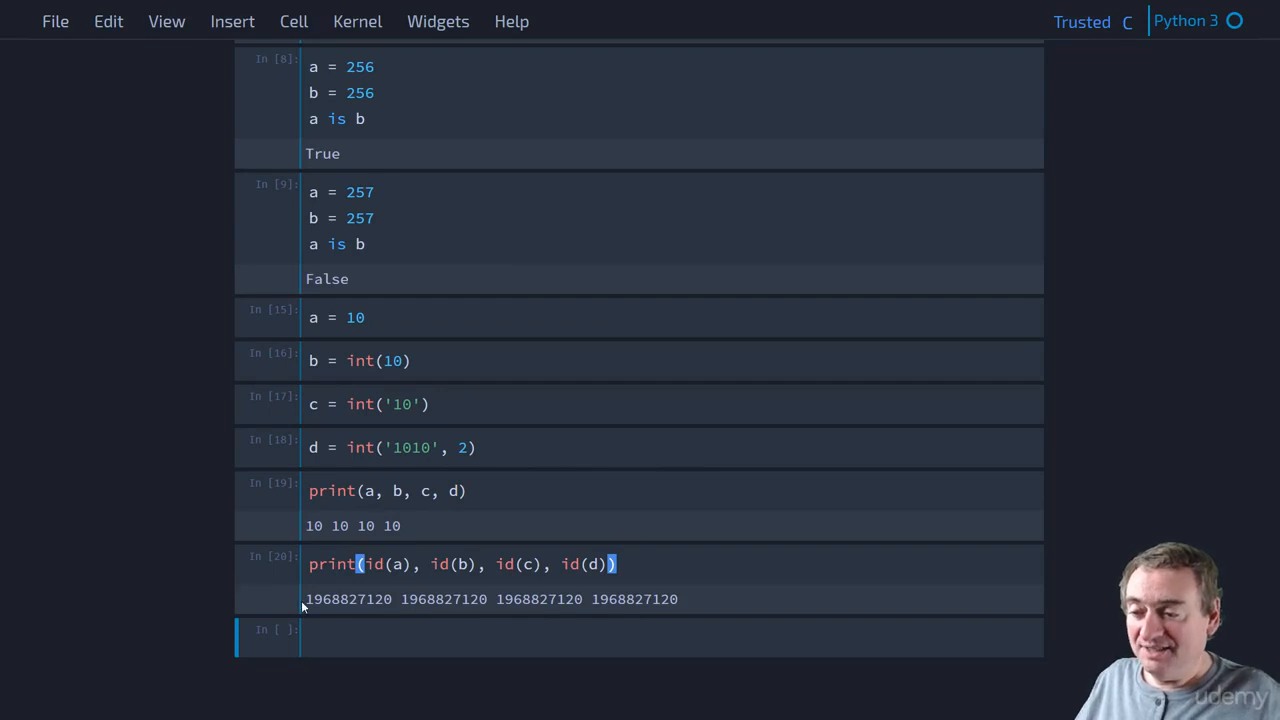
pyautogui.doubleClick(348, 600)
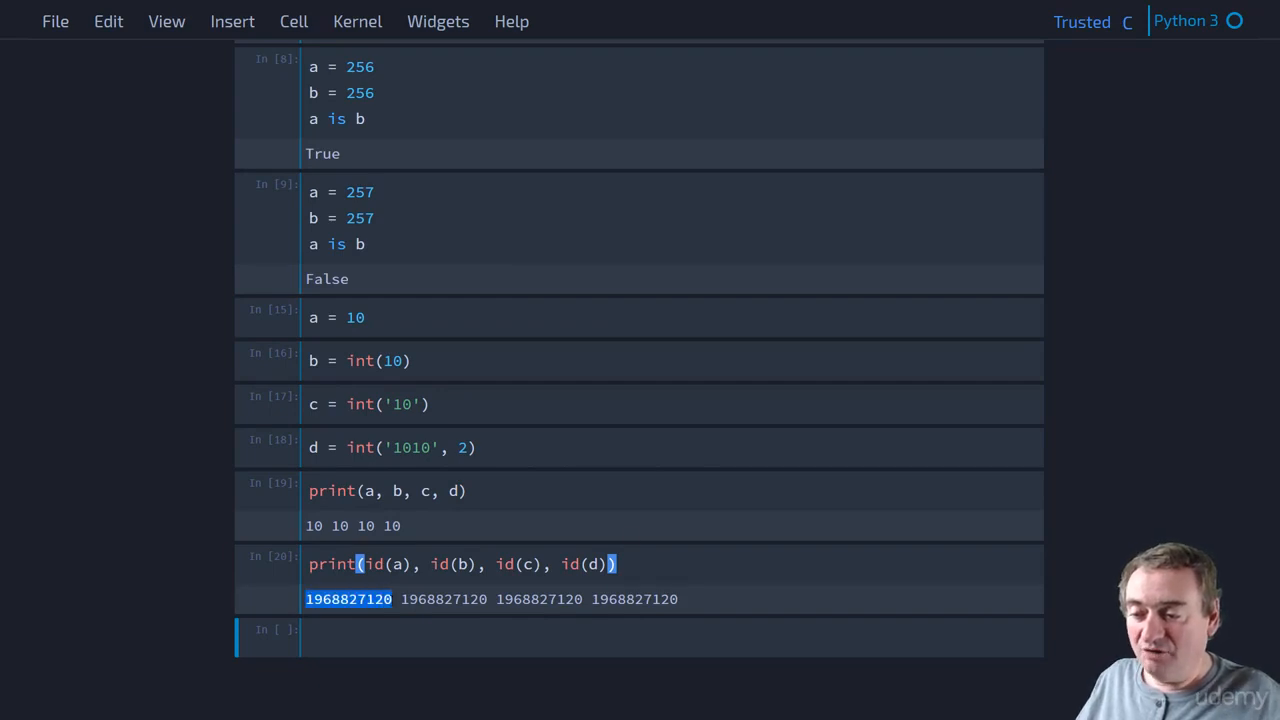